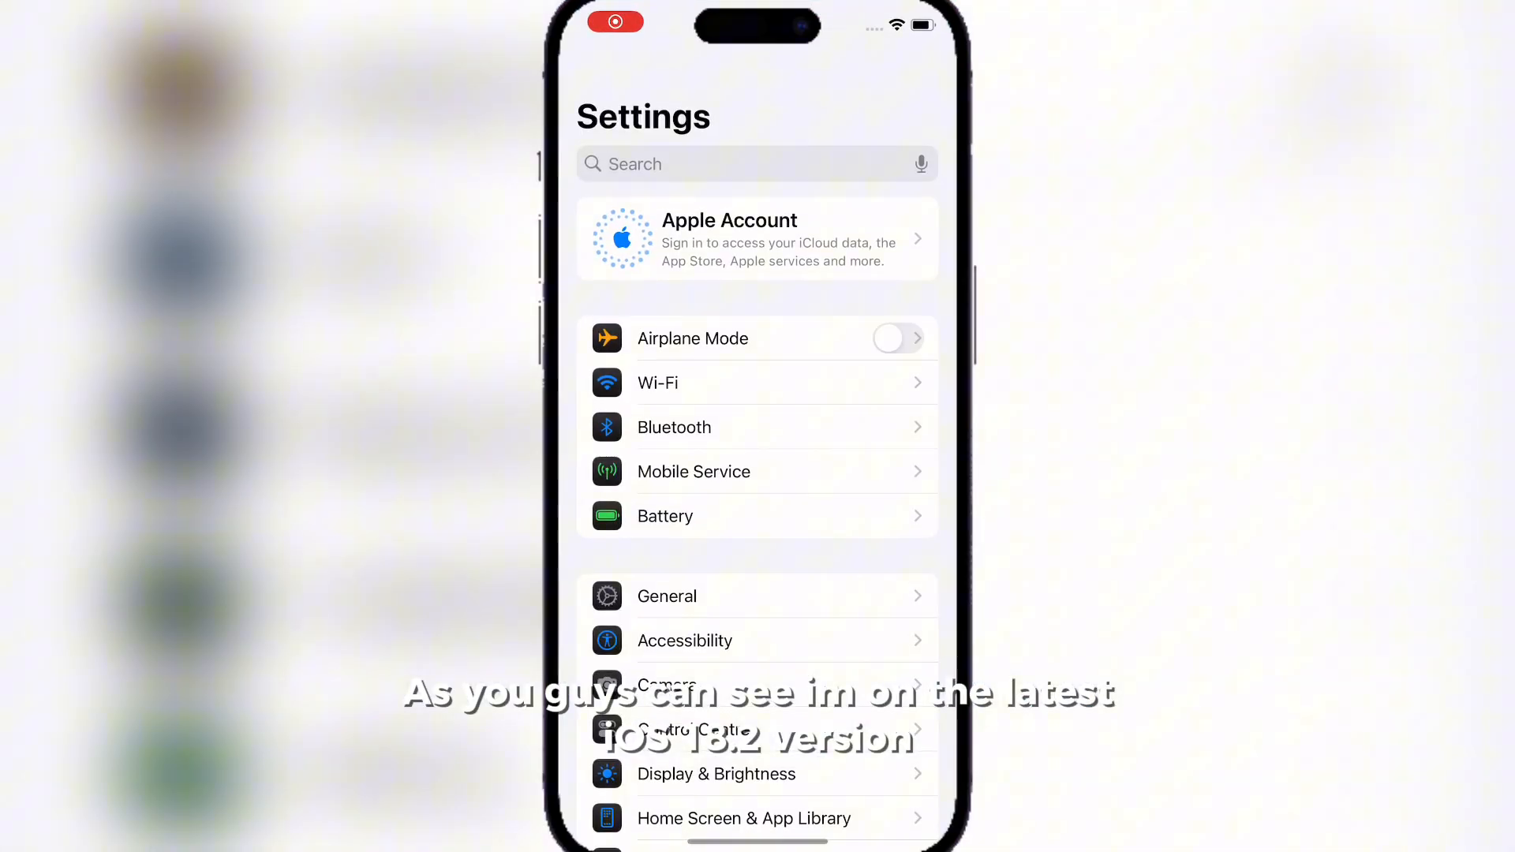
- Check General > About to confirm the iPhone runs iOS 18.2
click(666, 595)
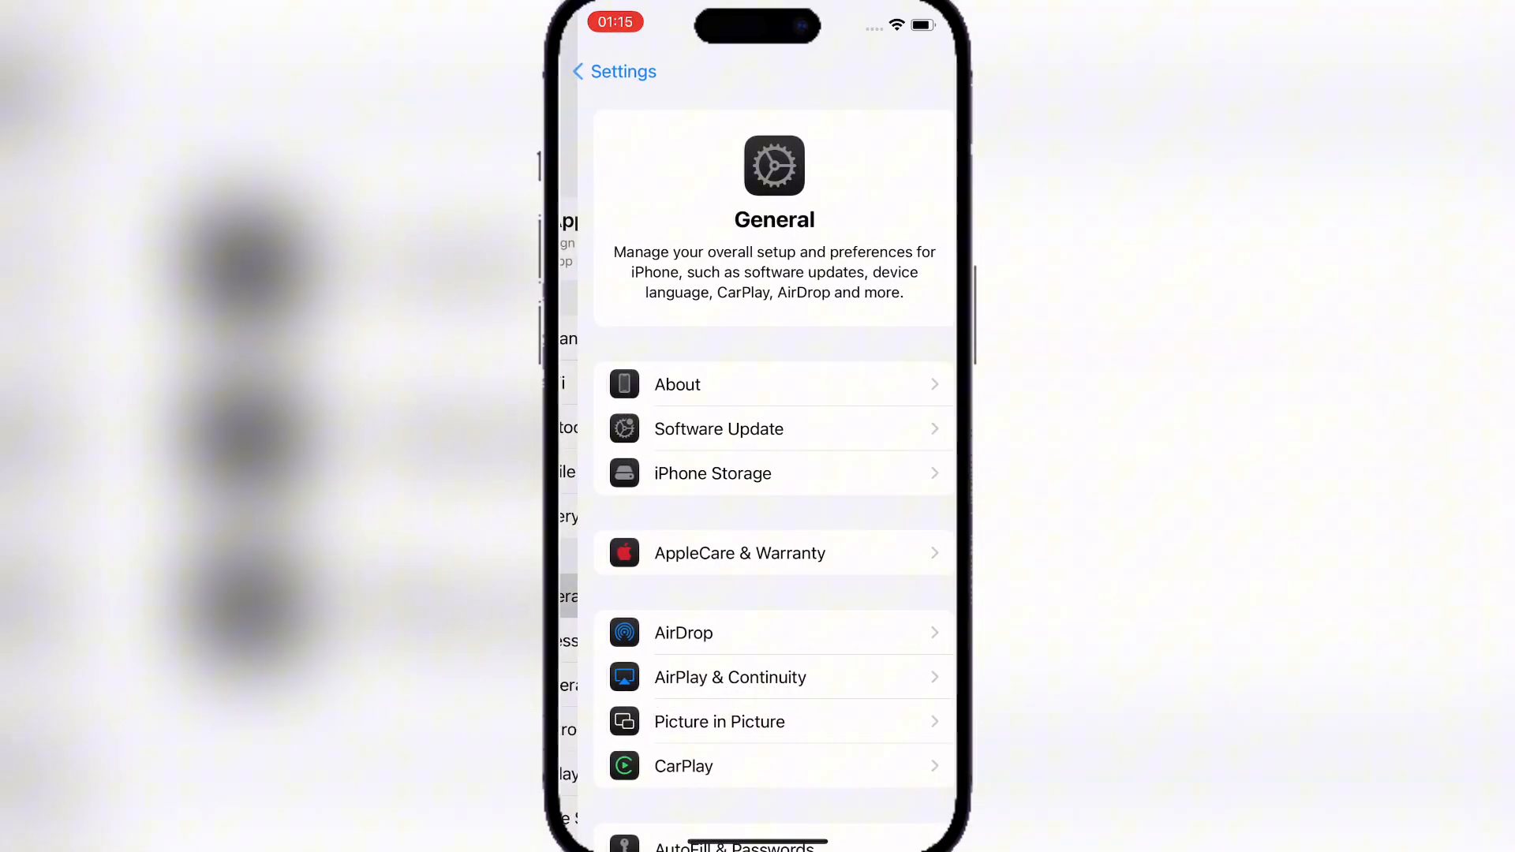
click(678, 384)
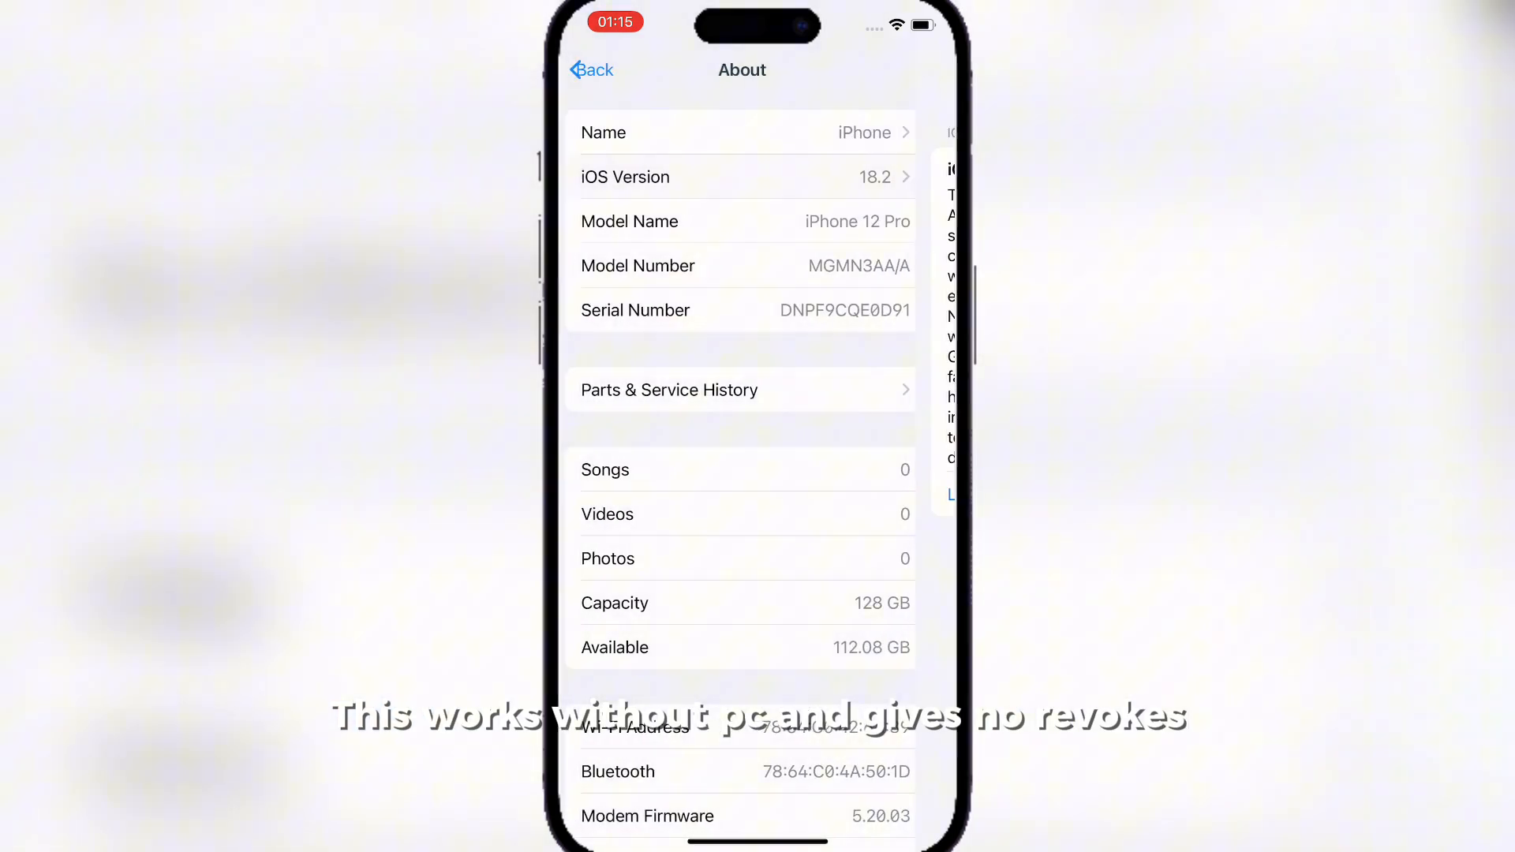
click(590, 70)
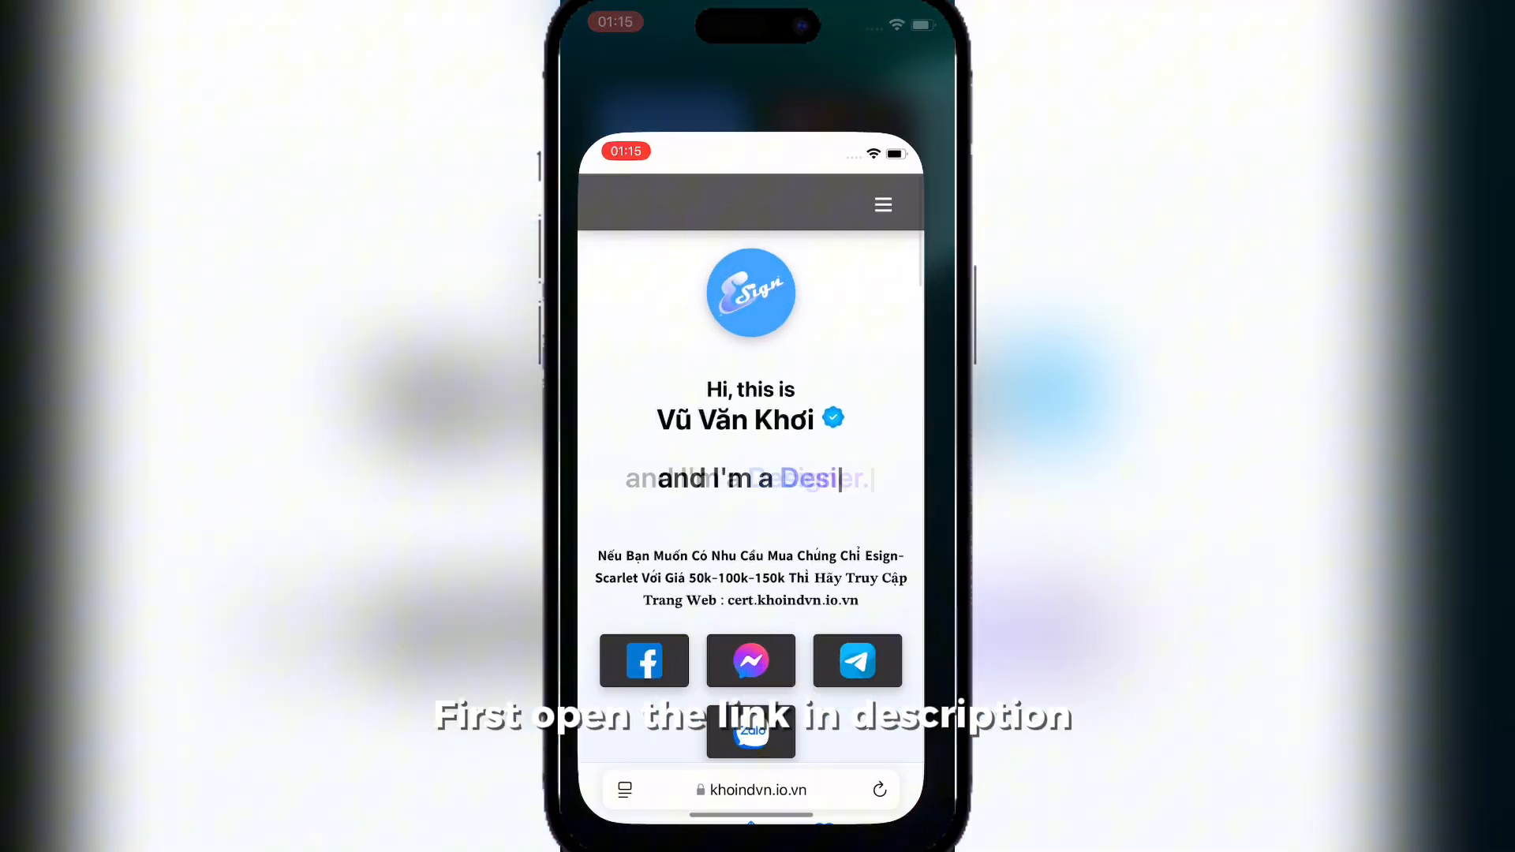
- Download and install the KhoinDVN DNS profile from khoindvn.io.vn
scroll(down, 3)
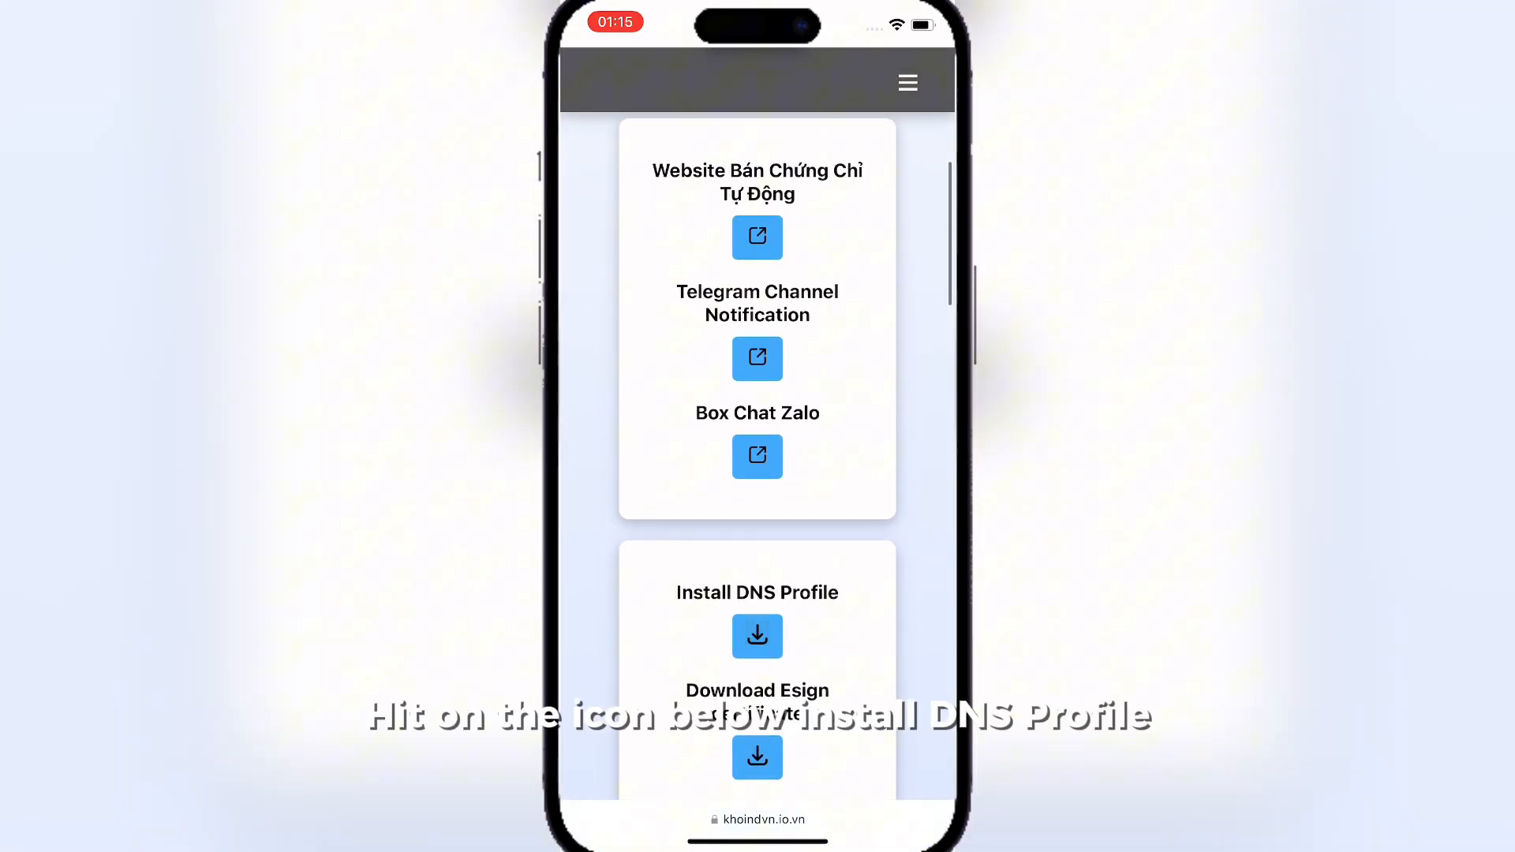
click(757, 636)
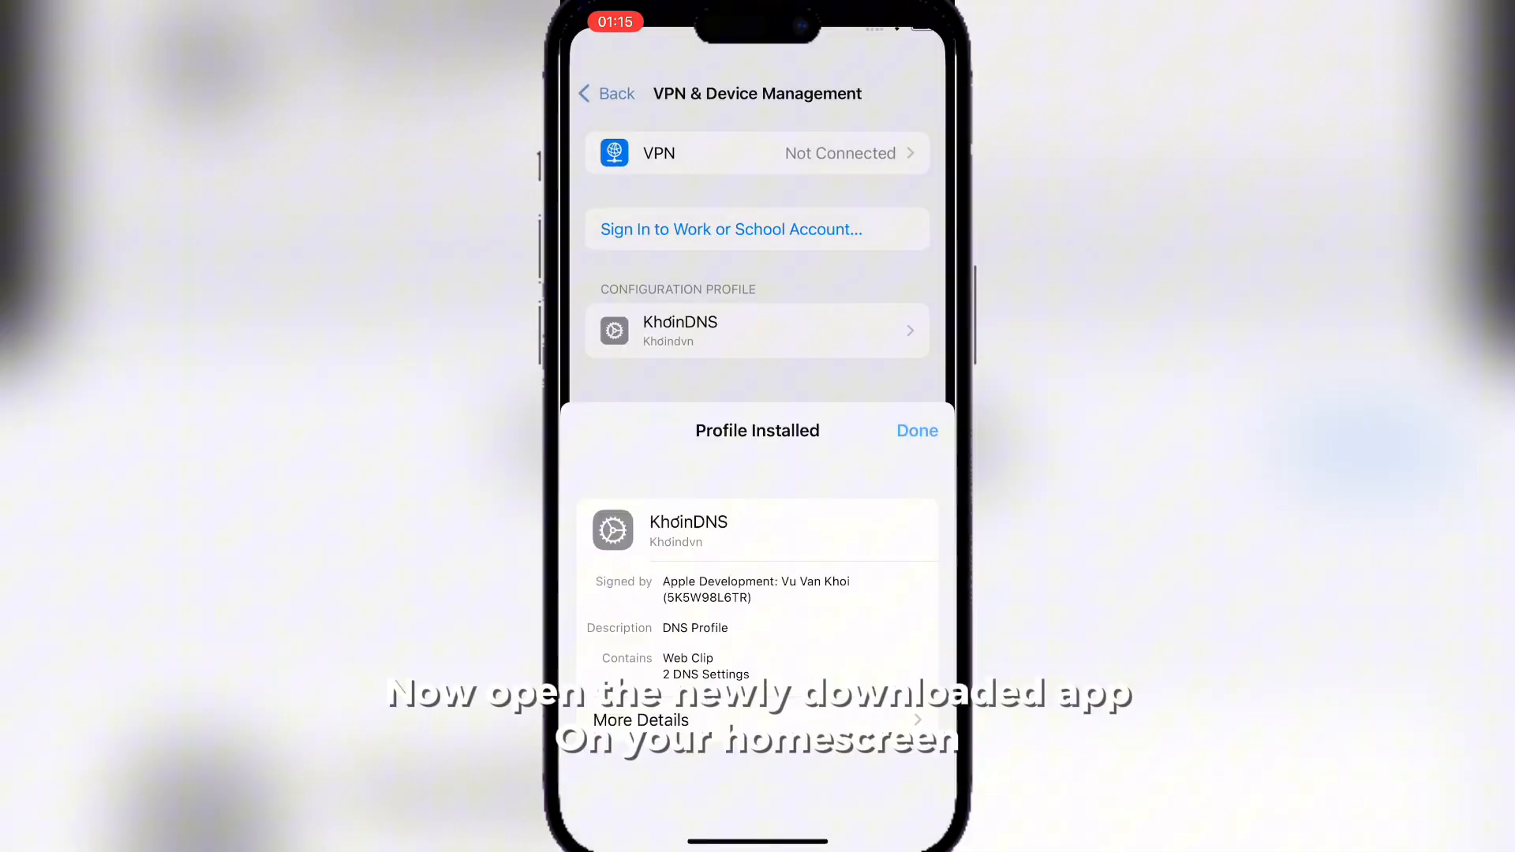
click(916, 430)
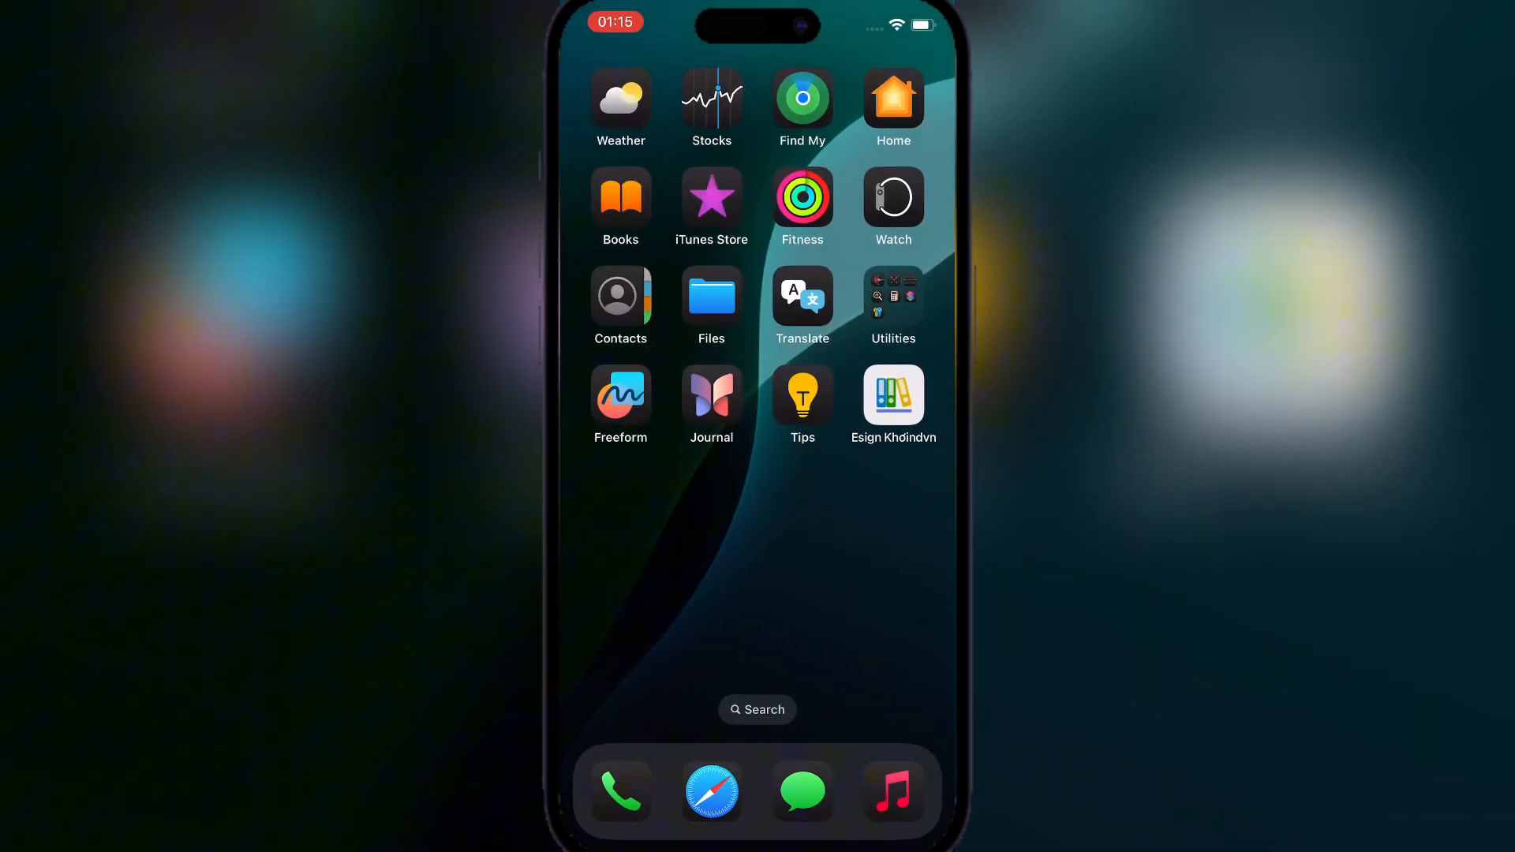
- Install an ESign build from the Esign Khoindvn web clip's Bypass Revoke list
click(892, 397)
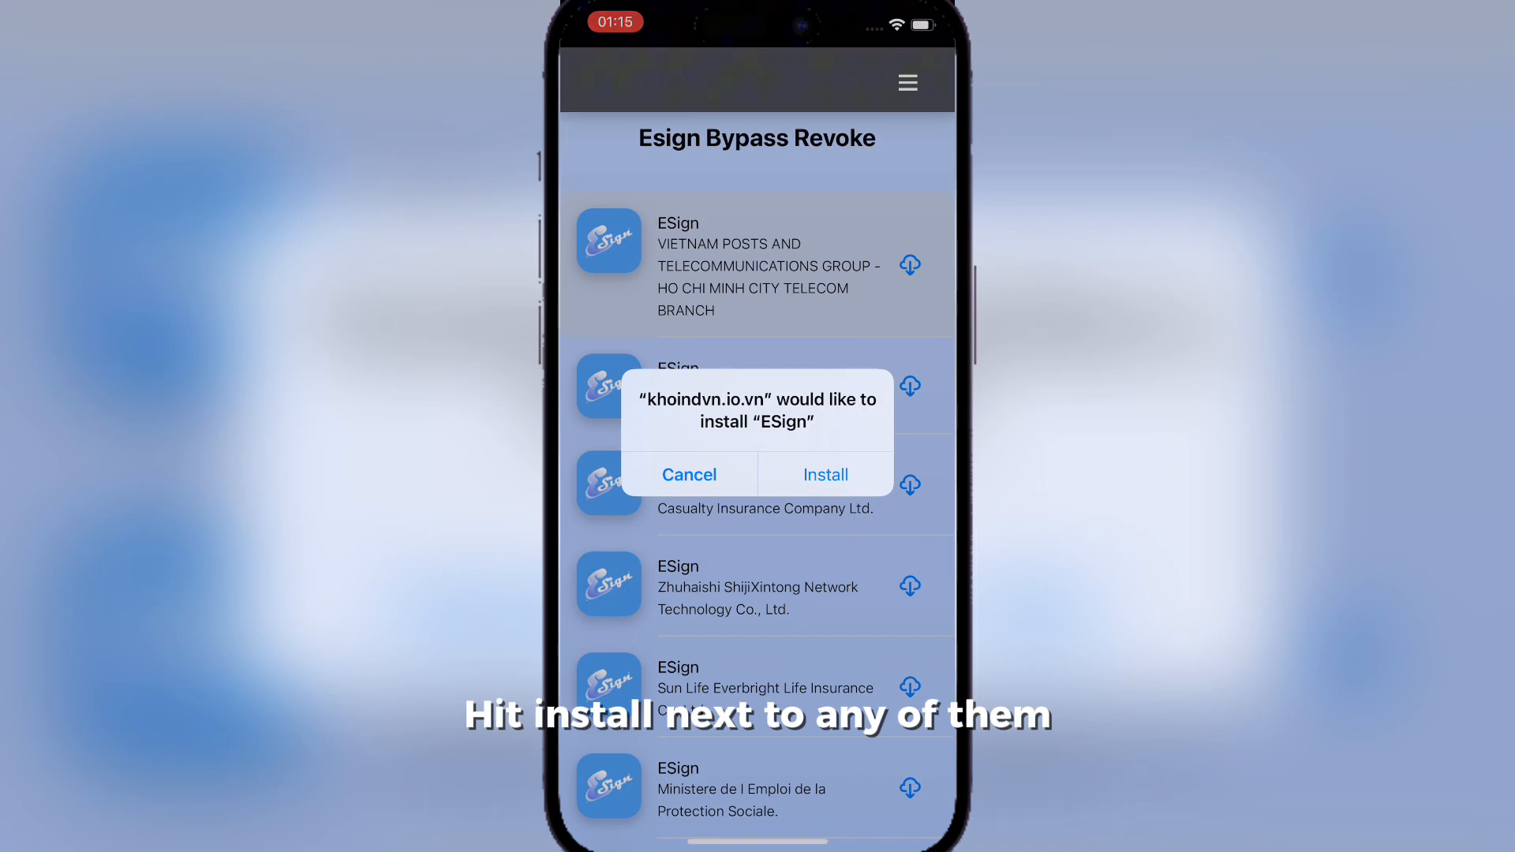
click(826, 474)
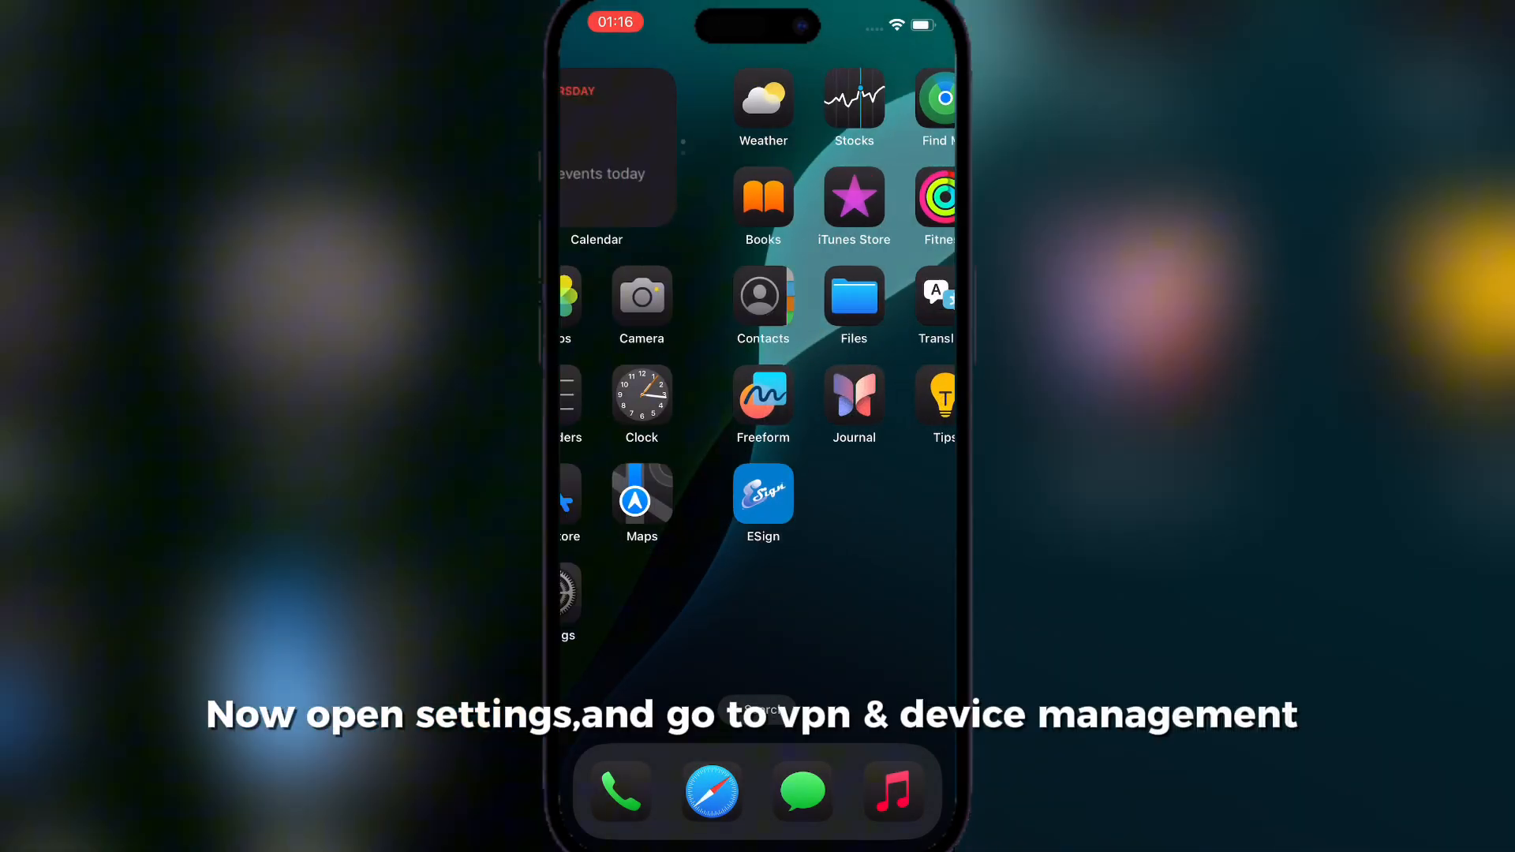
- Trust the ESign enterprise developer in VPN & Device Management, then allow and restart
click(565, 599)
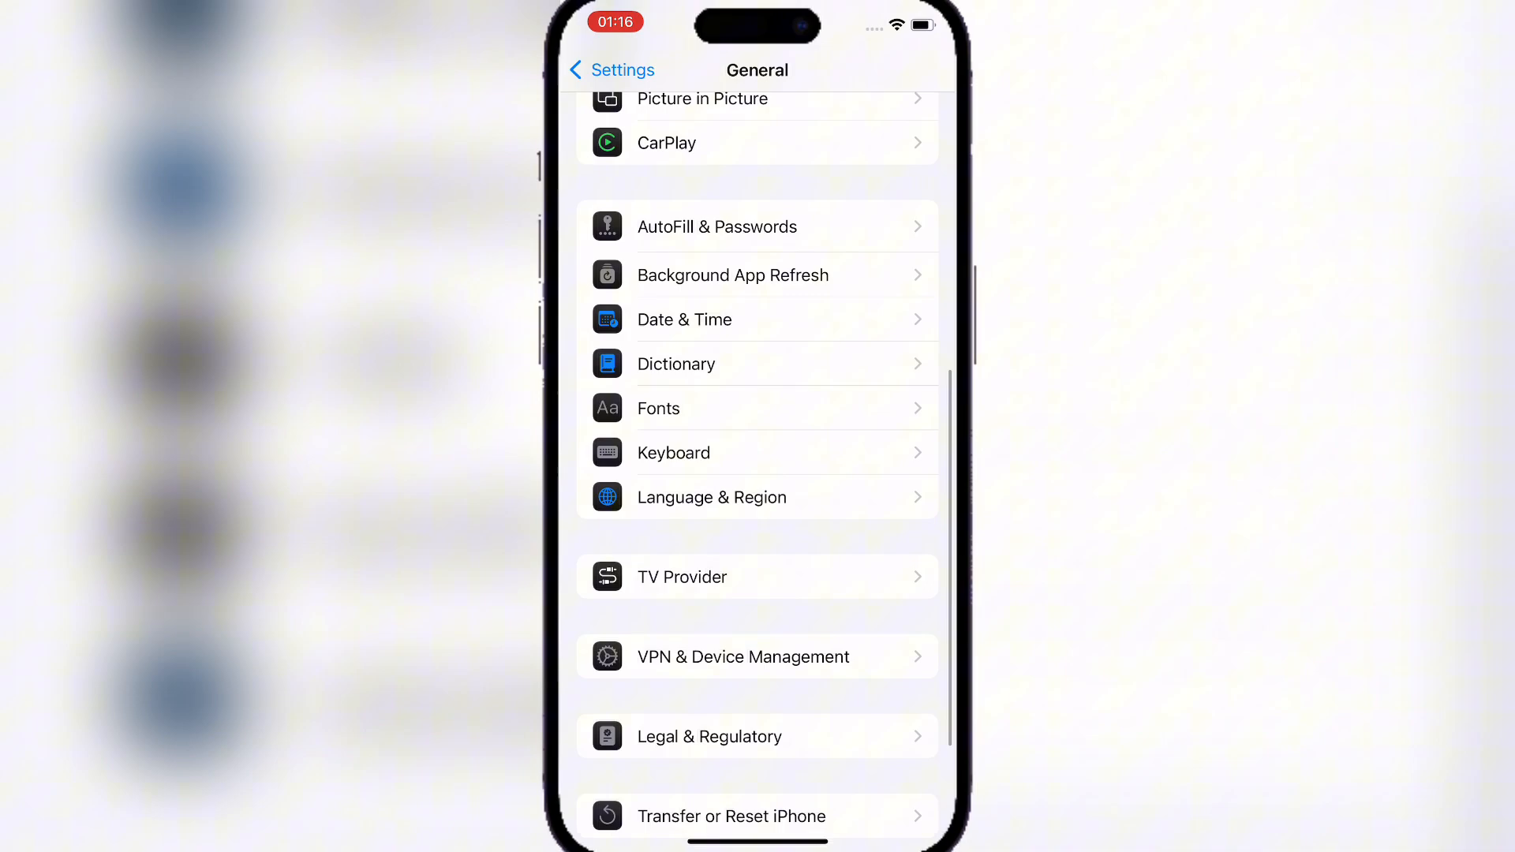
click(742, 656)
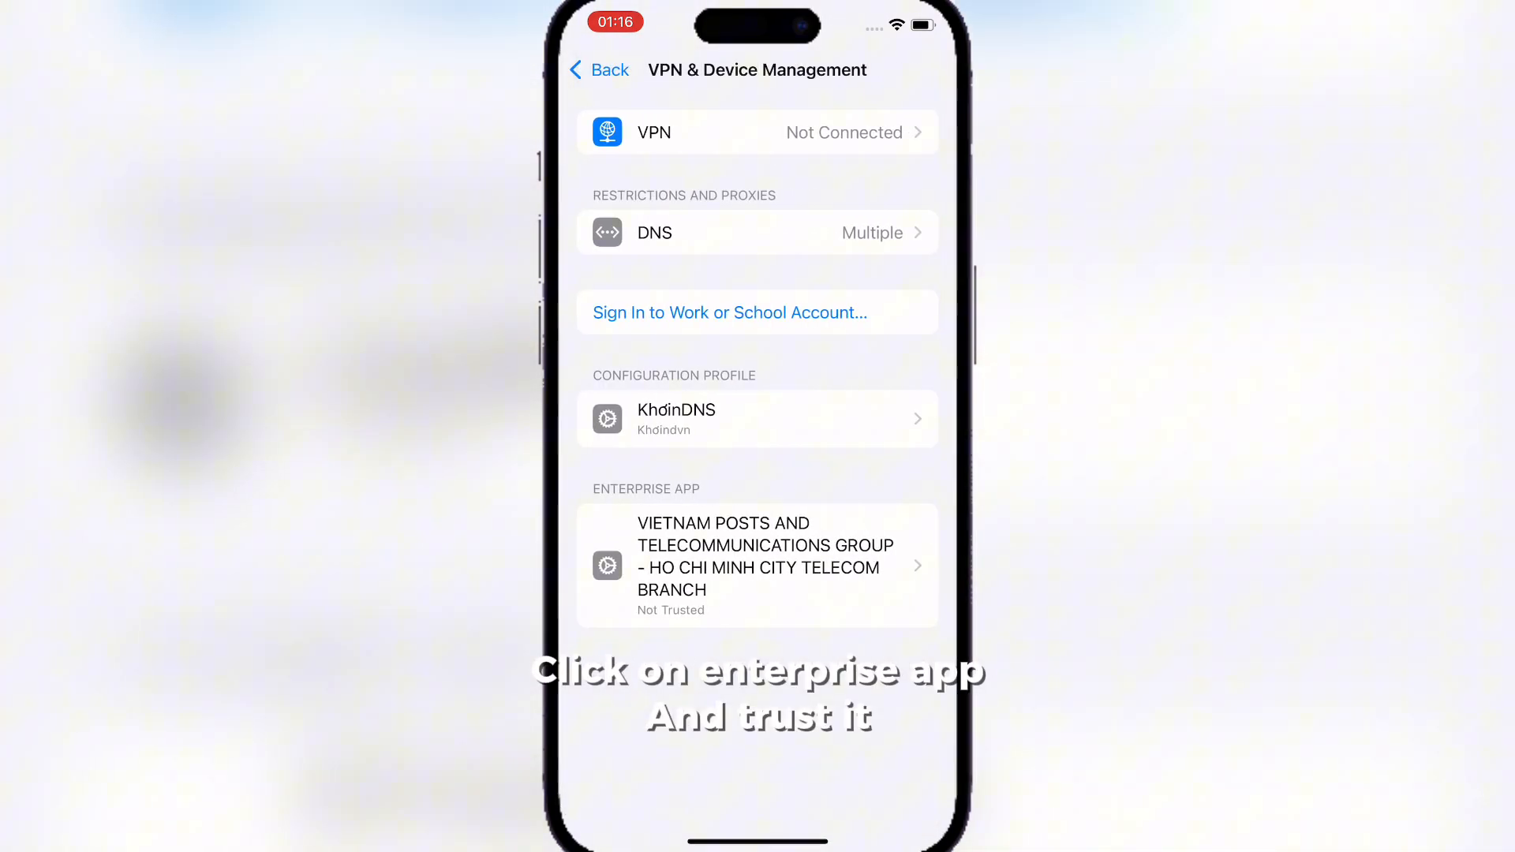
click(757, 565)
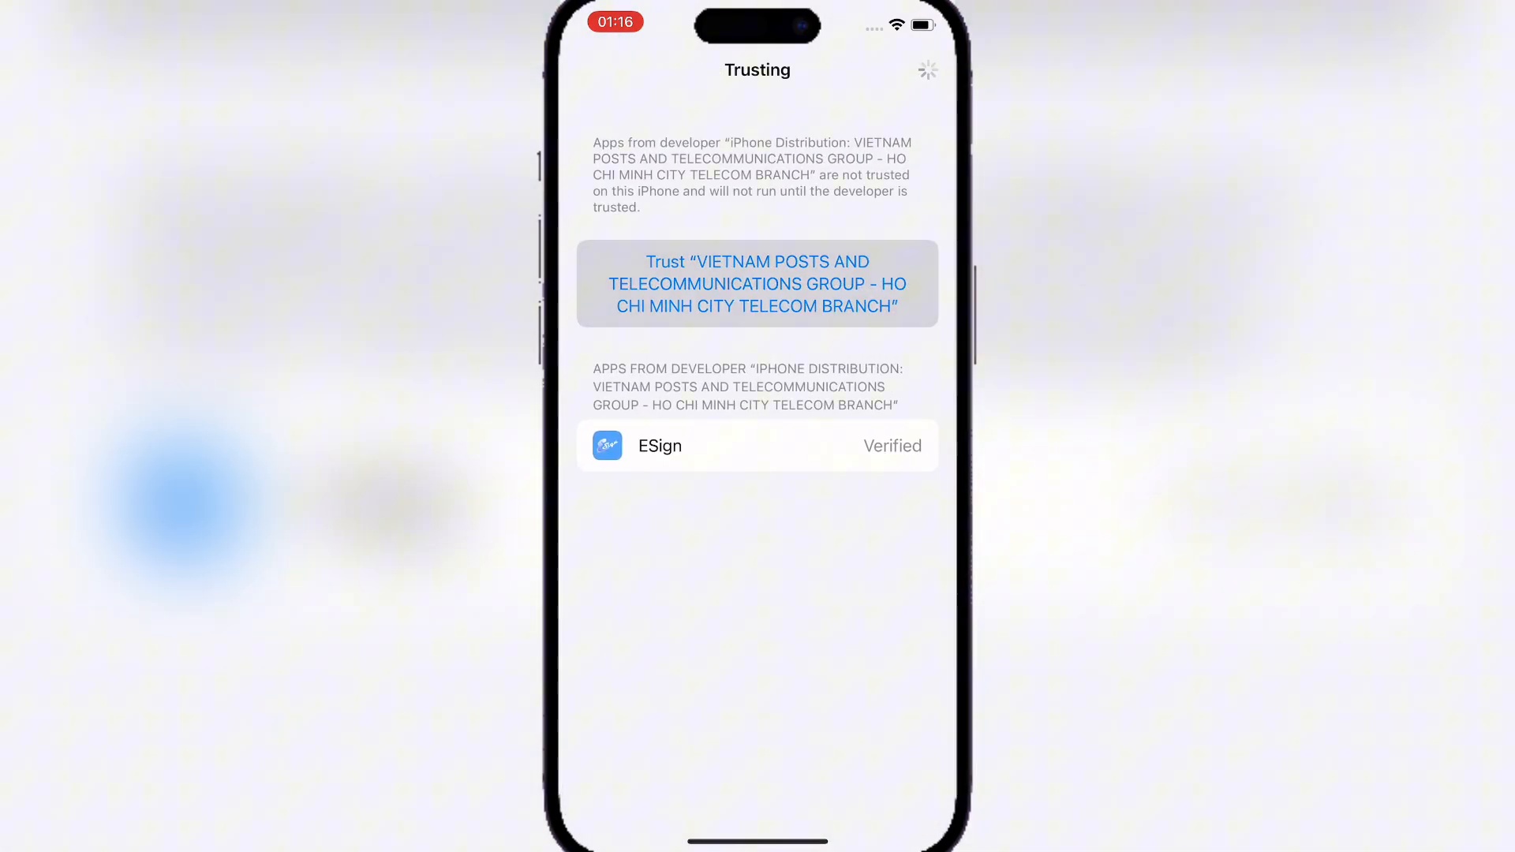
click(757, 284)
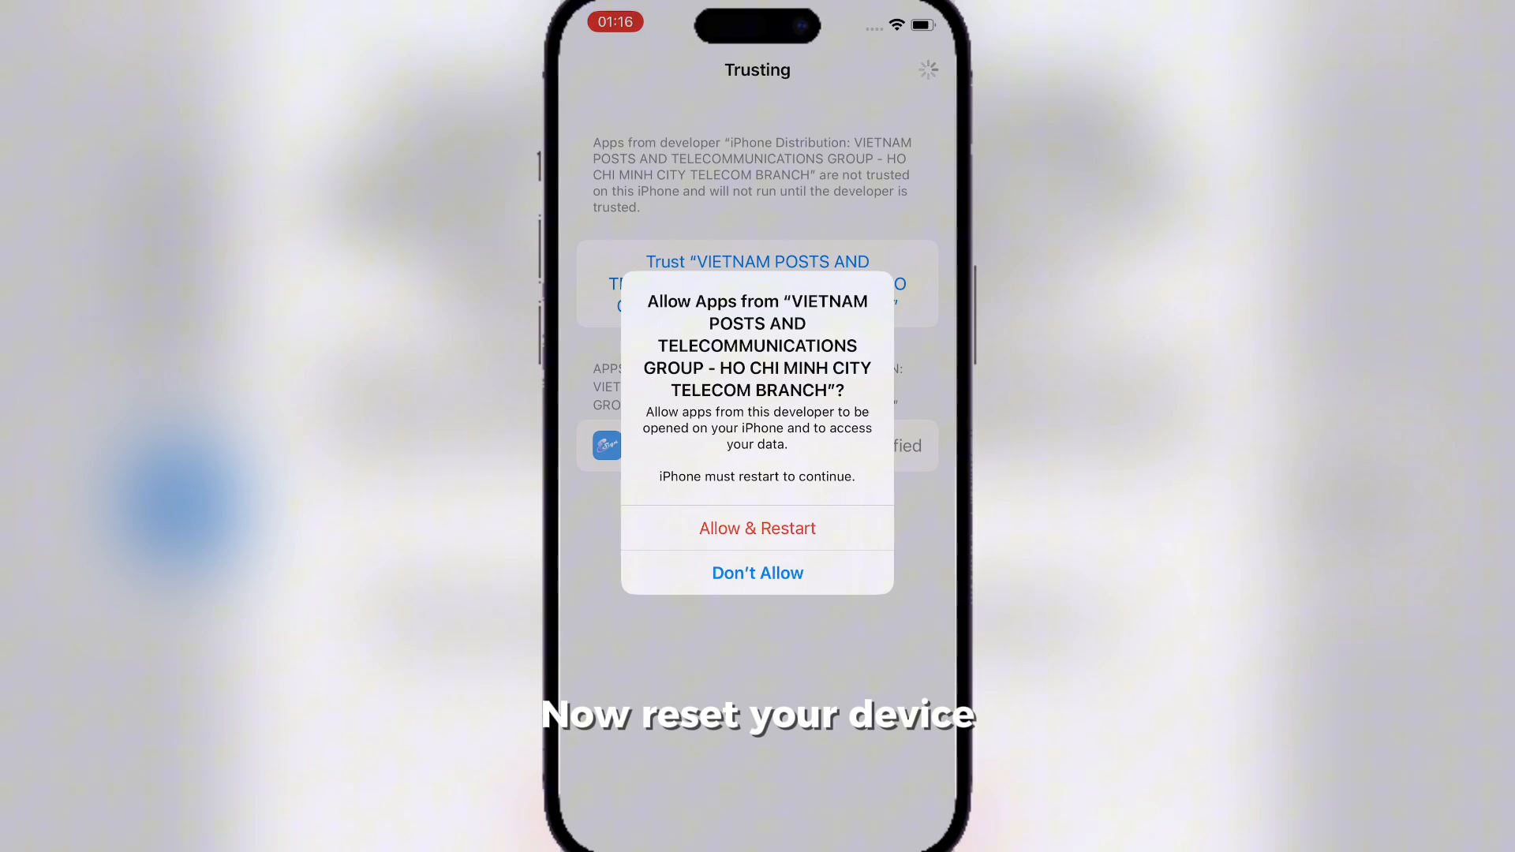
click(757, 529)
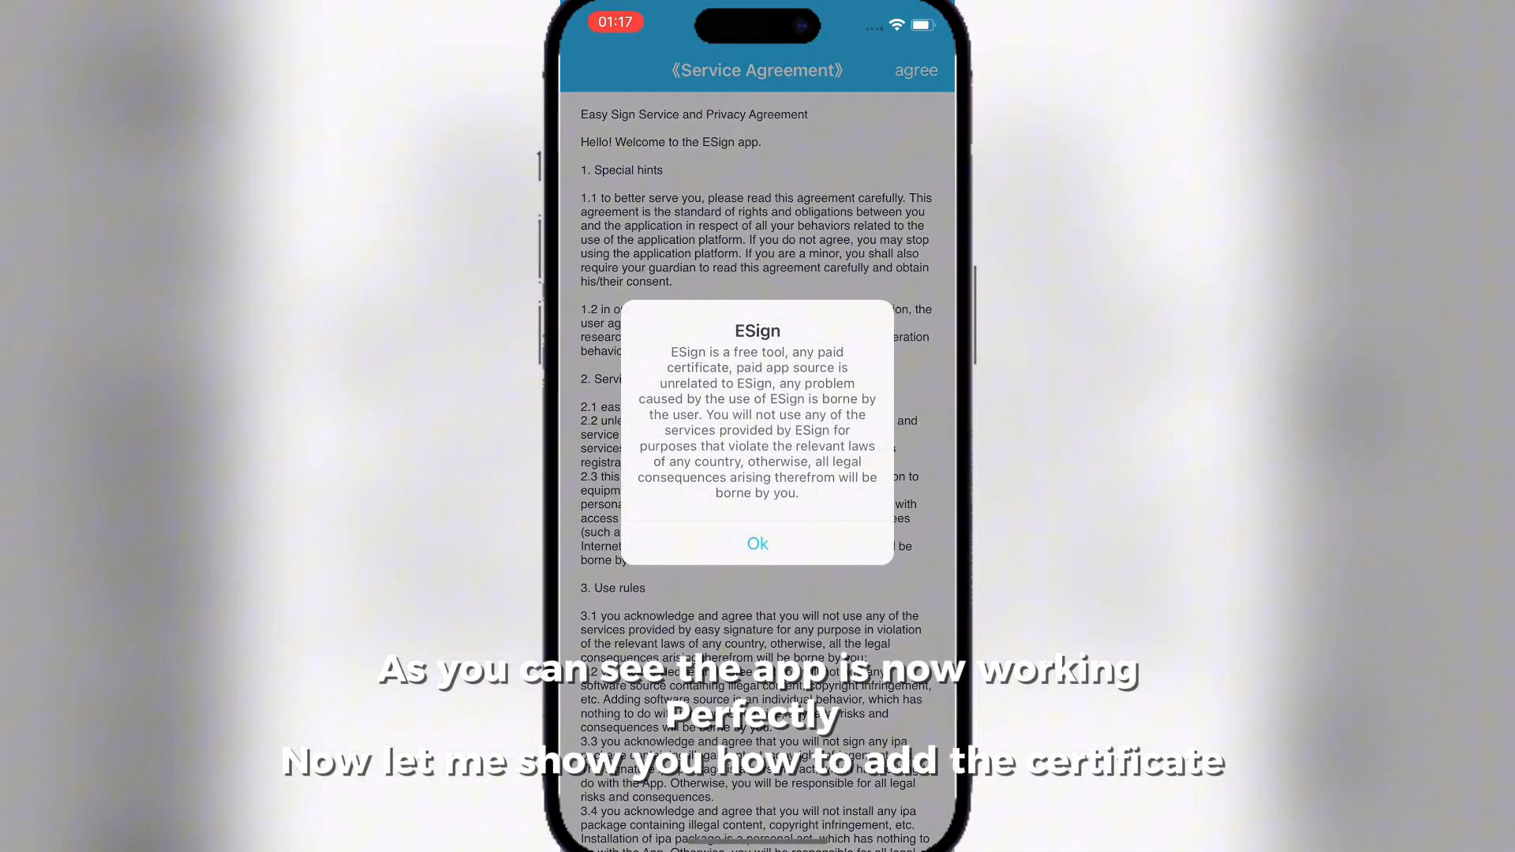
- Dismiss ESign's disclaimer with Ok and agree to the Service Agreement
click(757, 543)
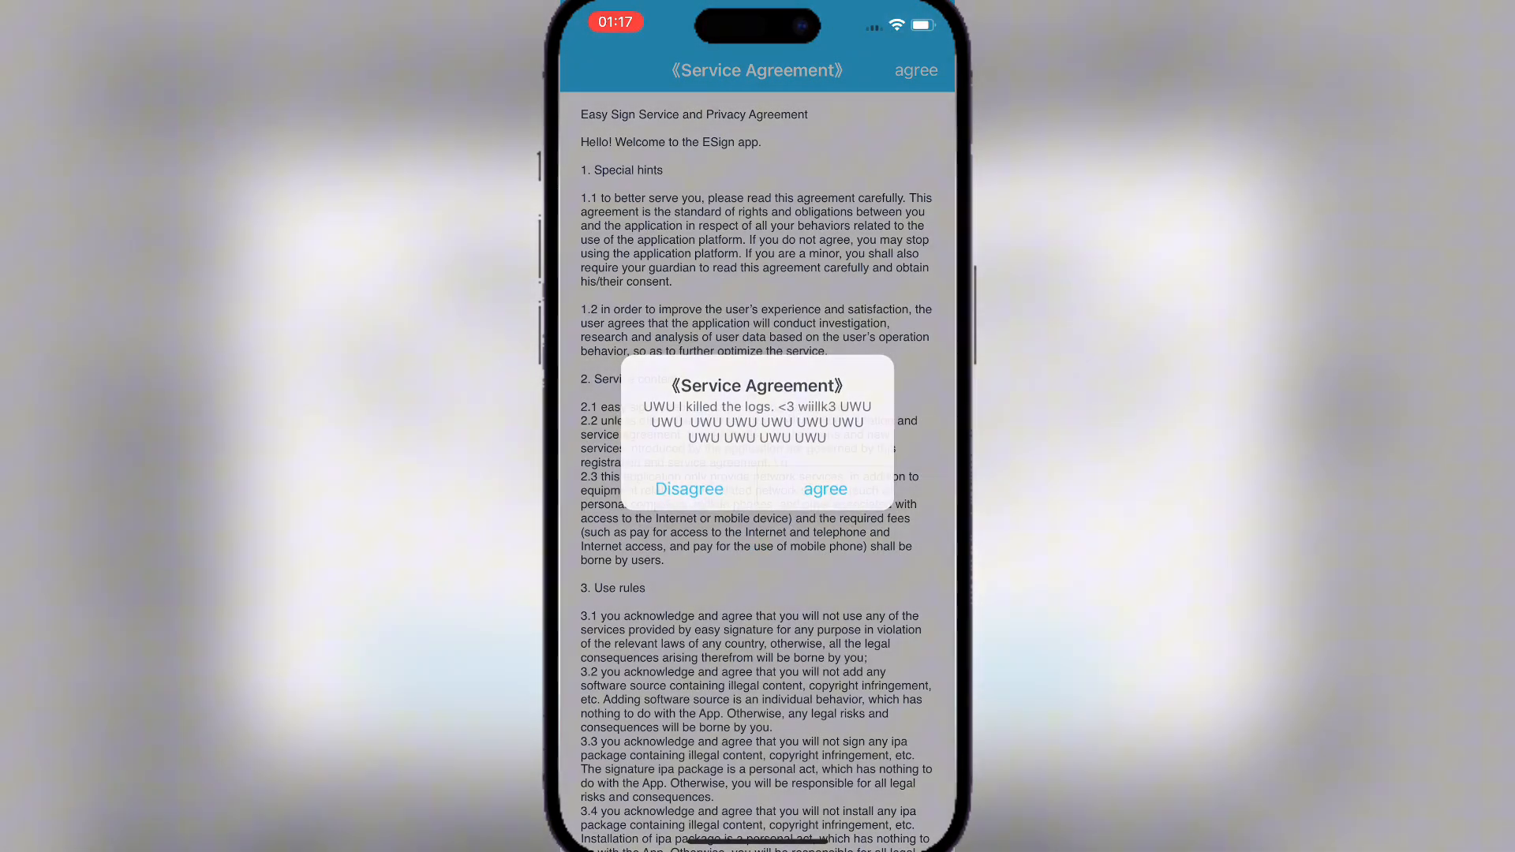
click(824, 487)
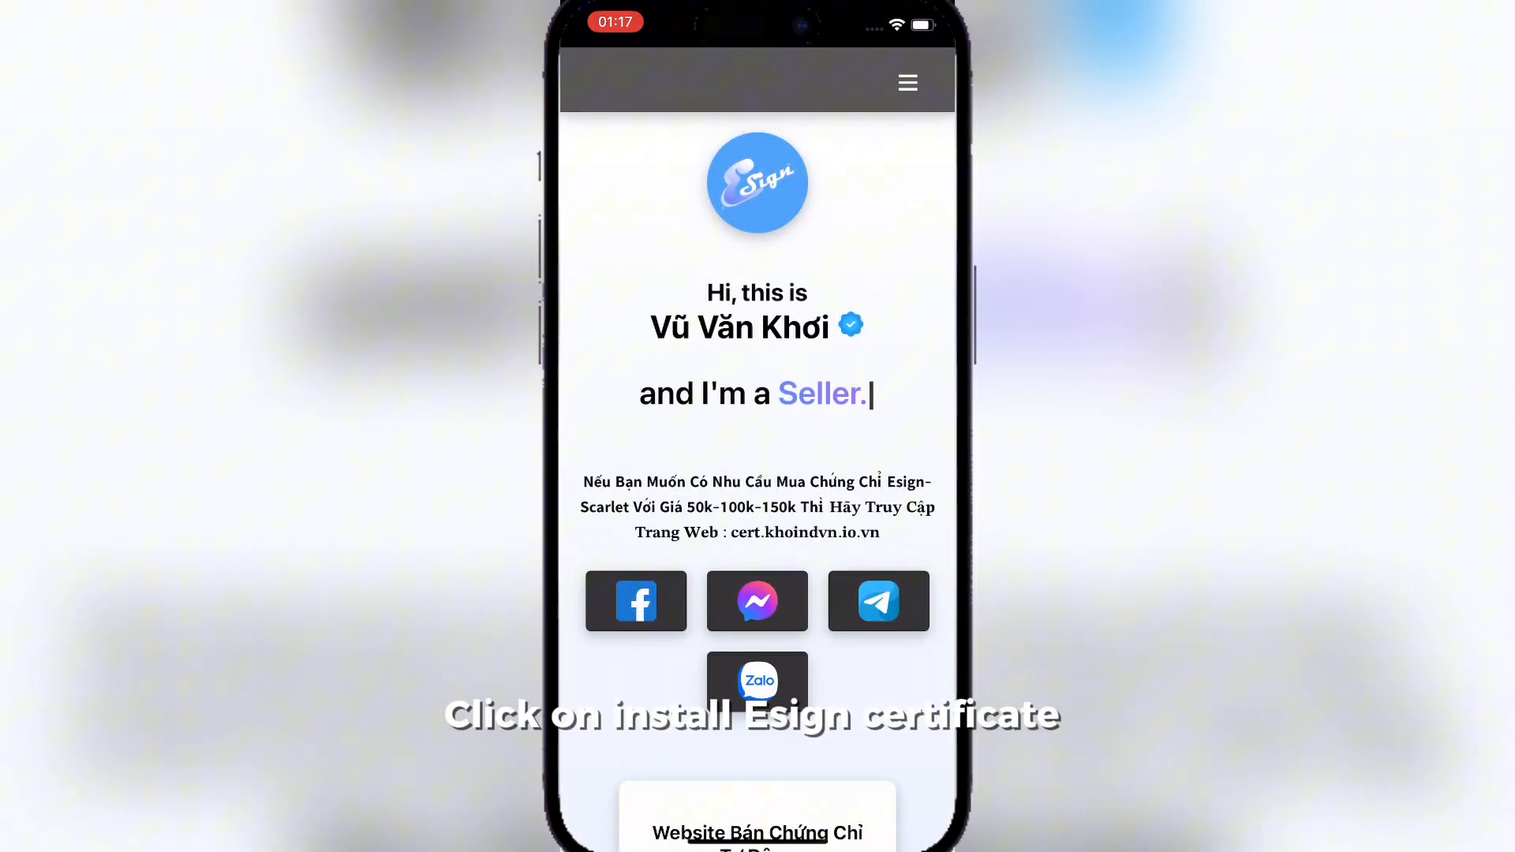
- Download the Esign certificate from the Esign Khoindvn site
scroll(down, 3)
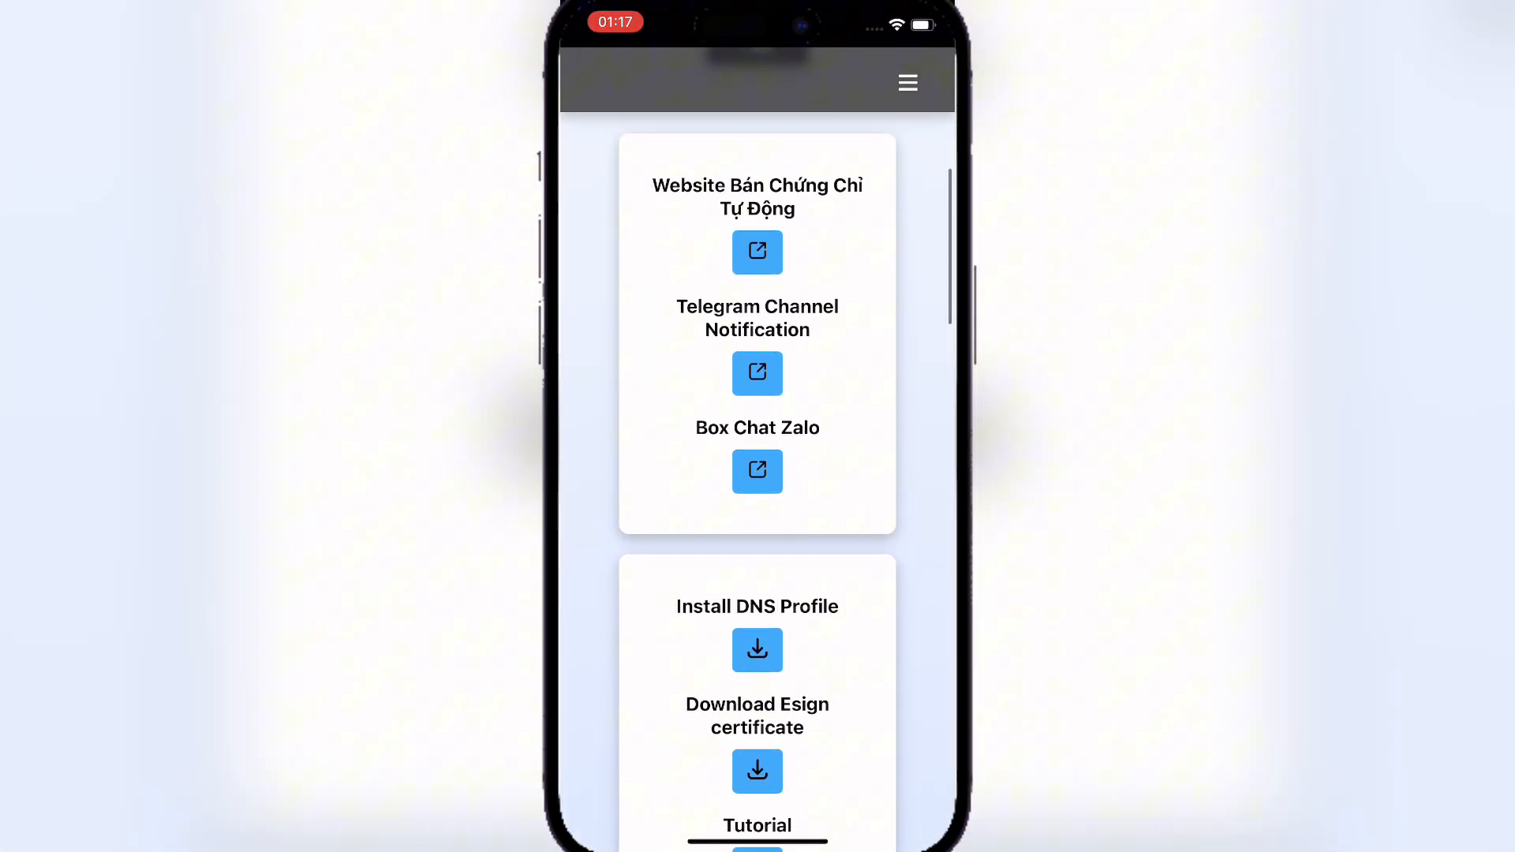
click(757, 771)
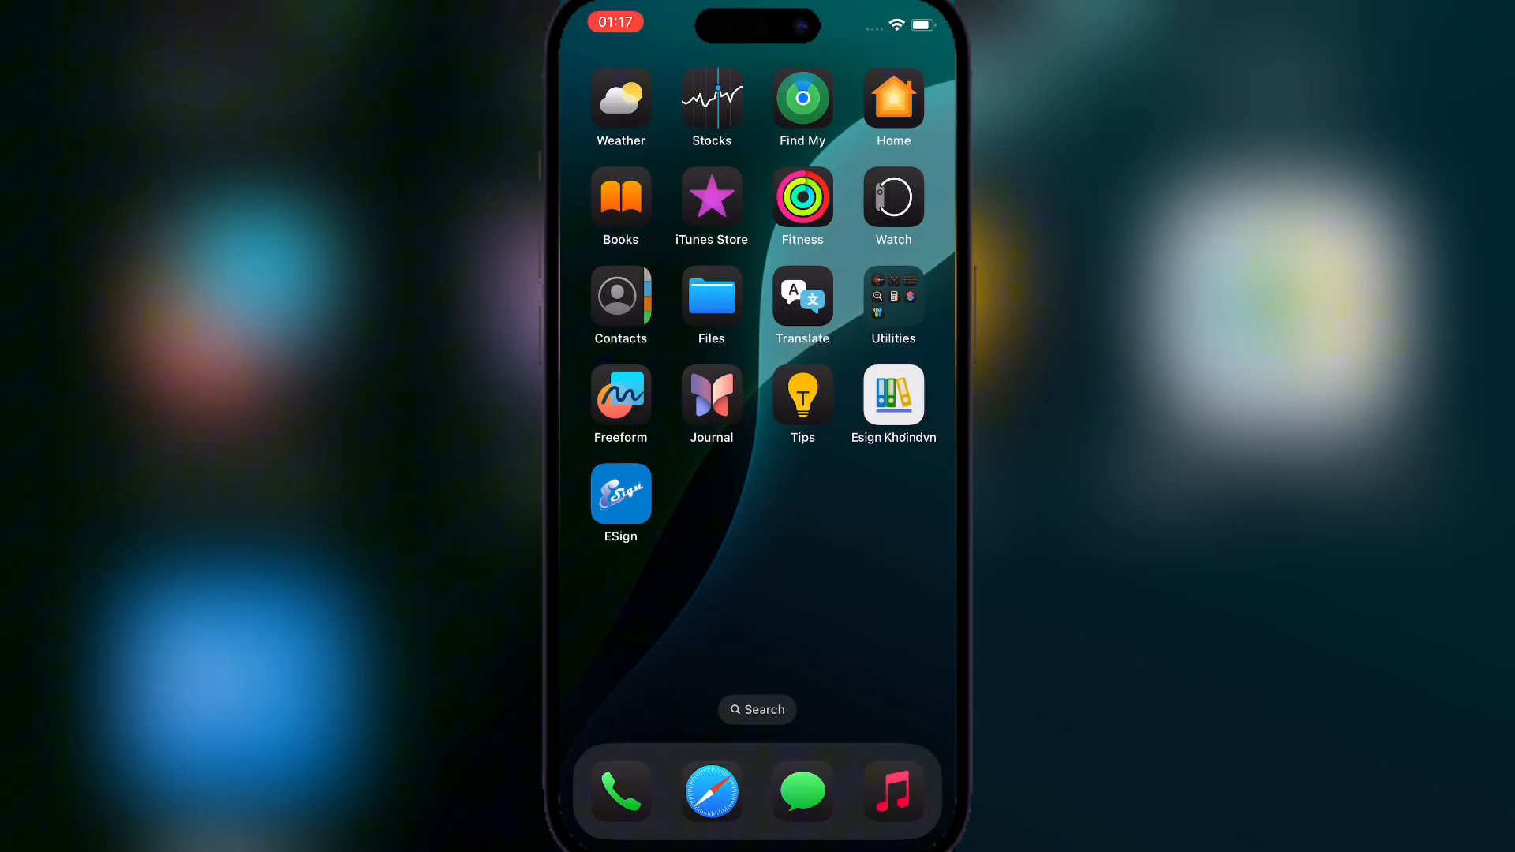
- Import and unzip Esign-Certs.zip in ESign, then import a certificate from Esign-Certs
click(621, 491)
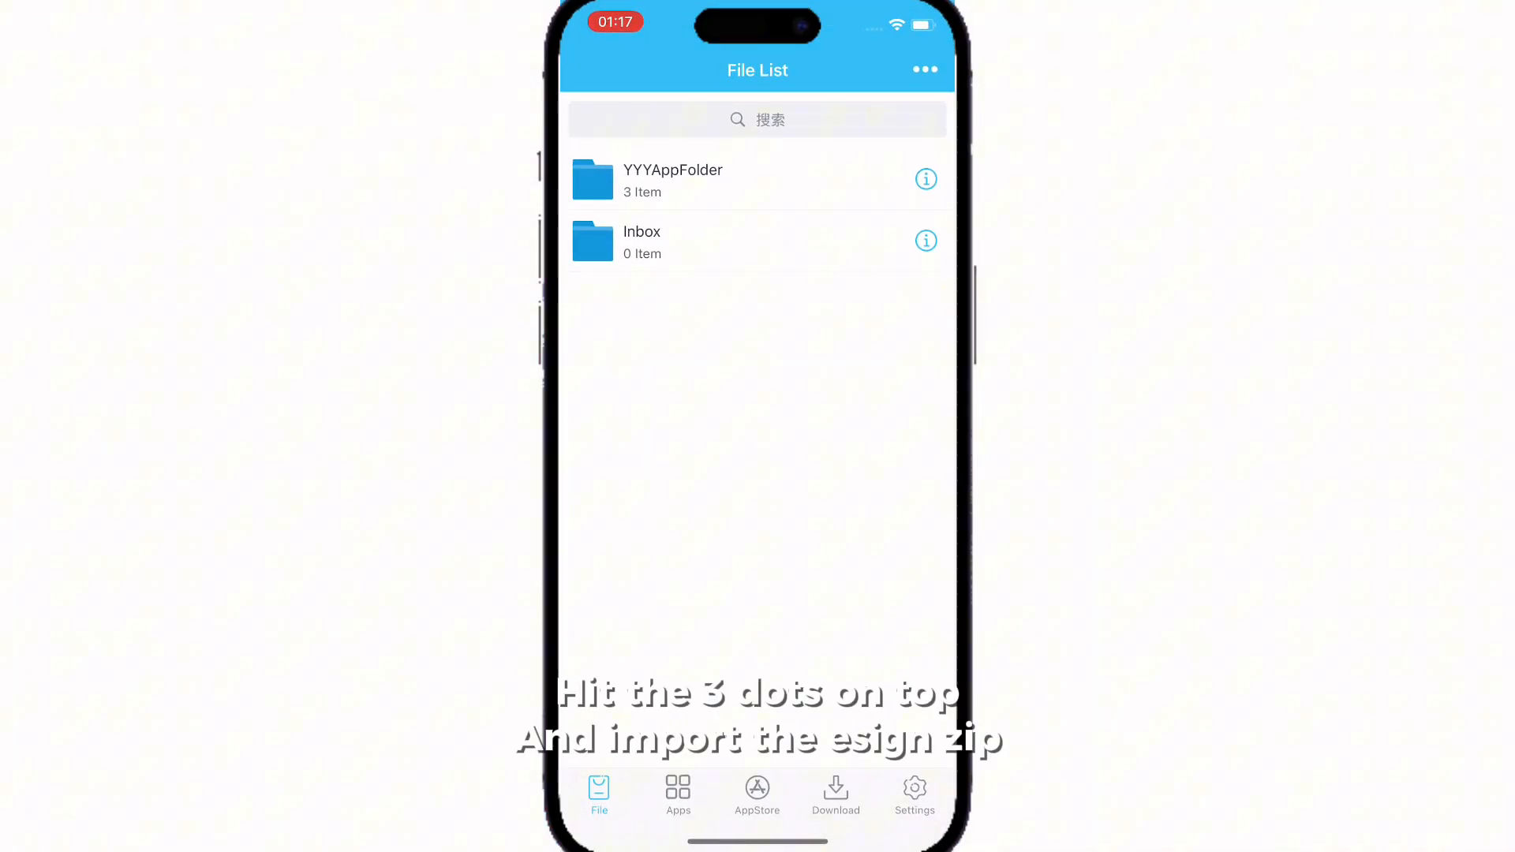
click(924, 68)
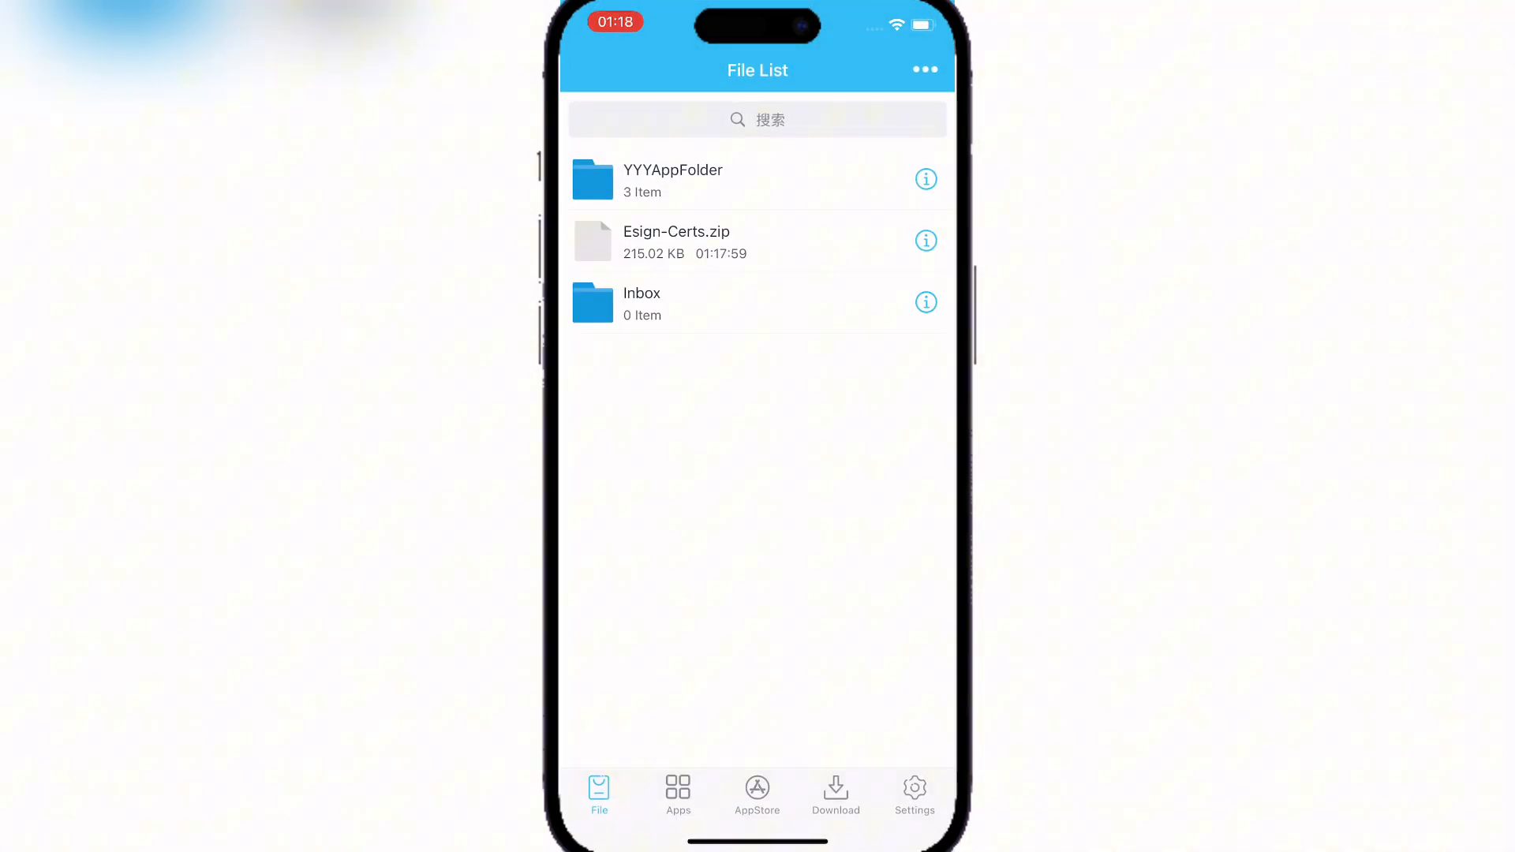
click(676, 241)
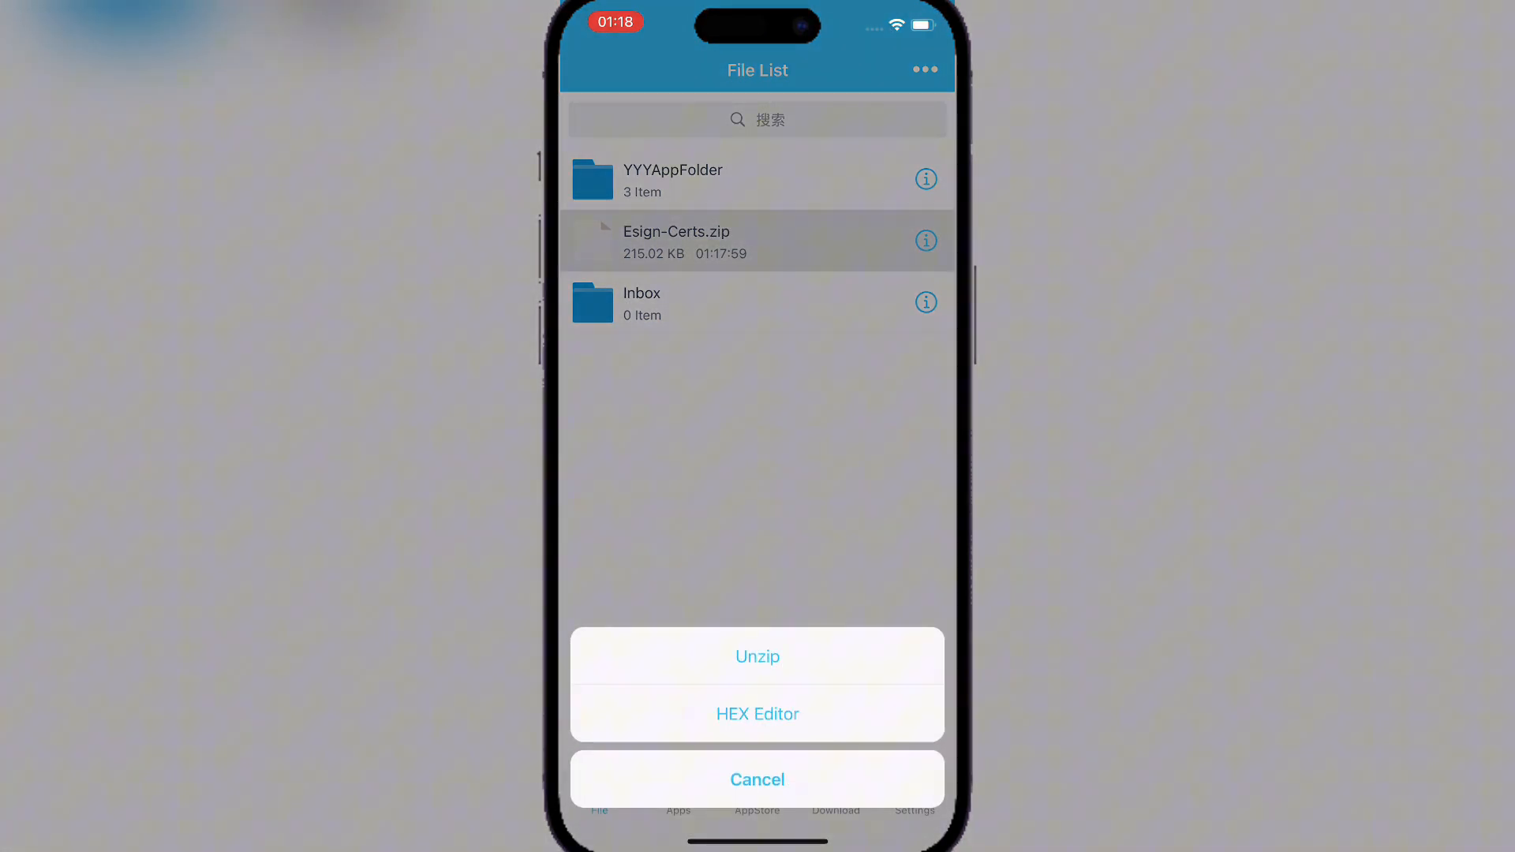
click(758, 656)
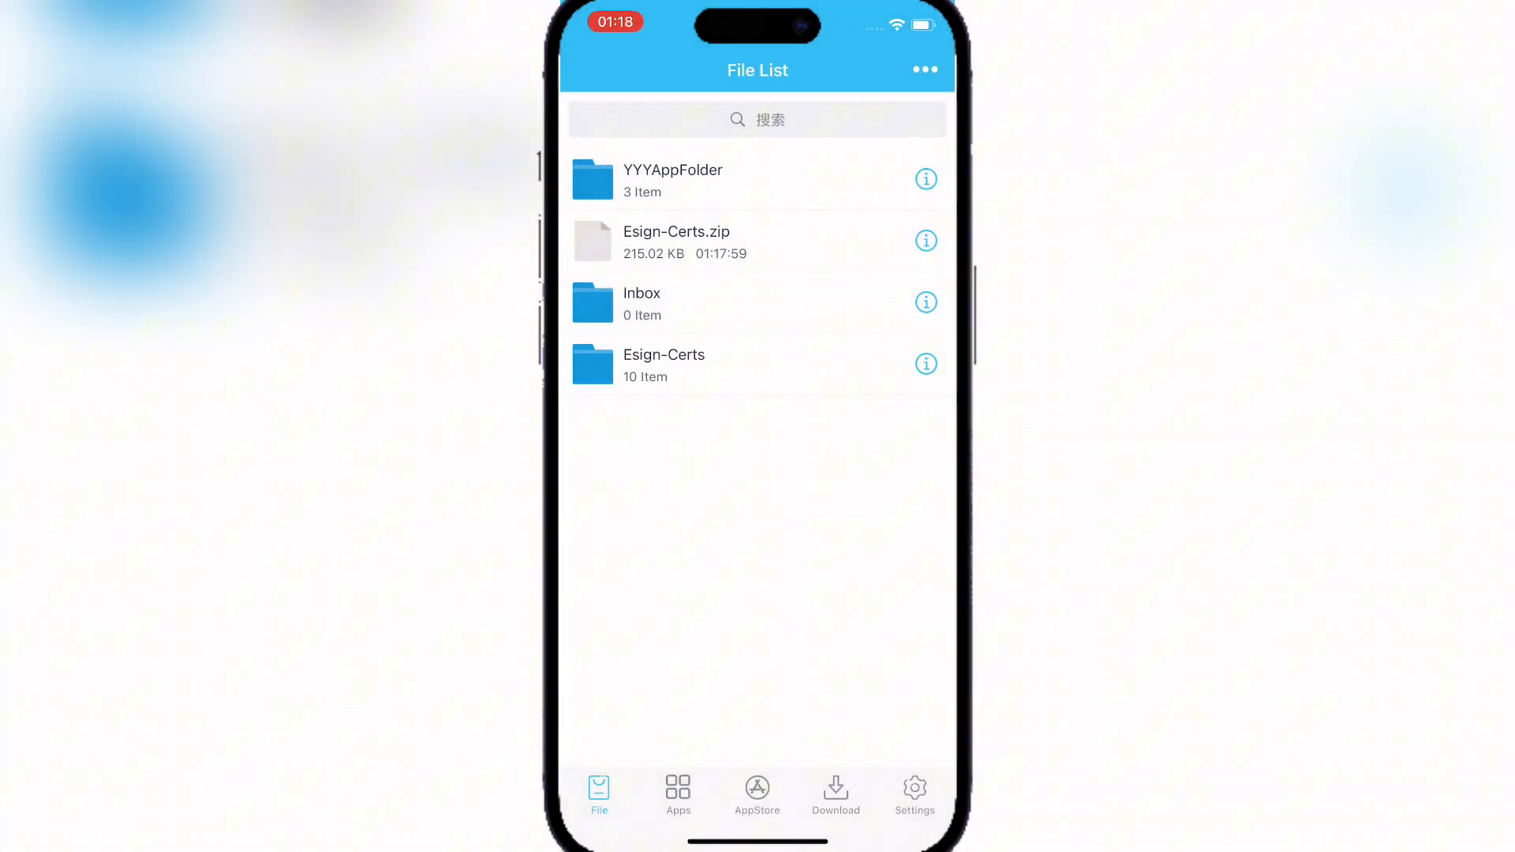
click(664, 365)
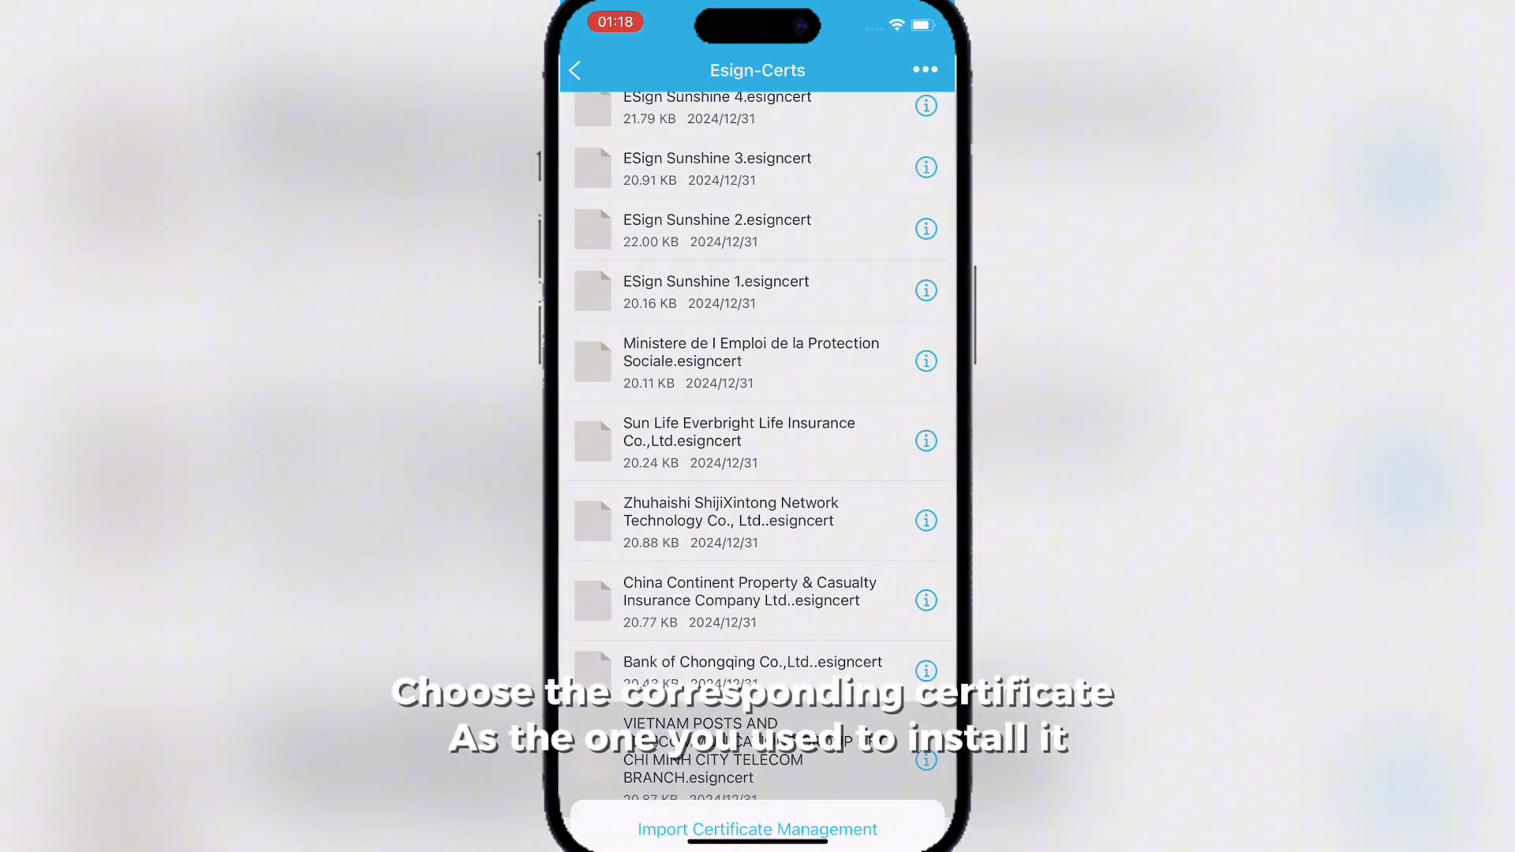
click(757, 829)
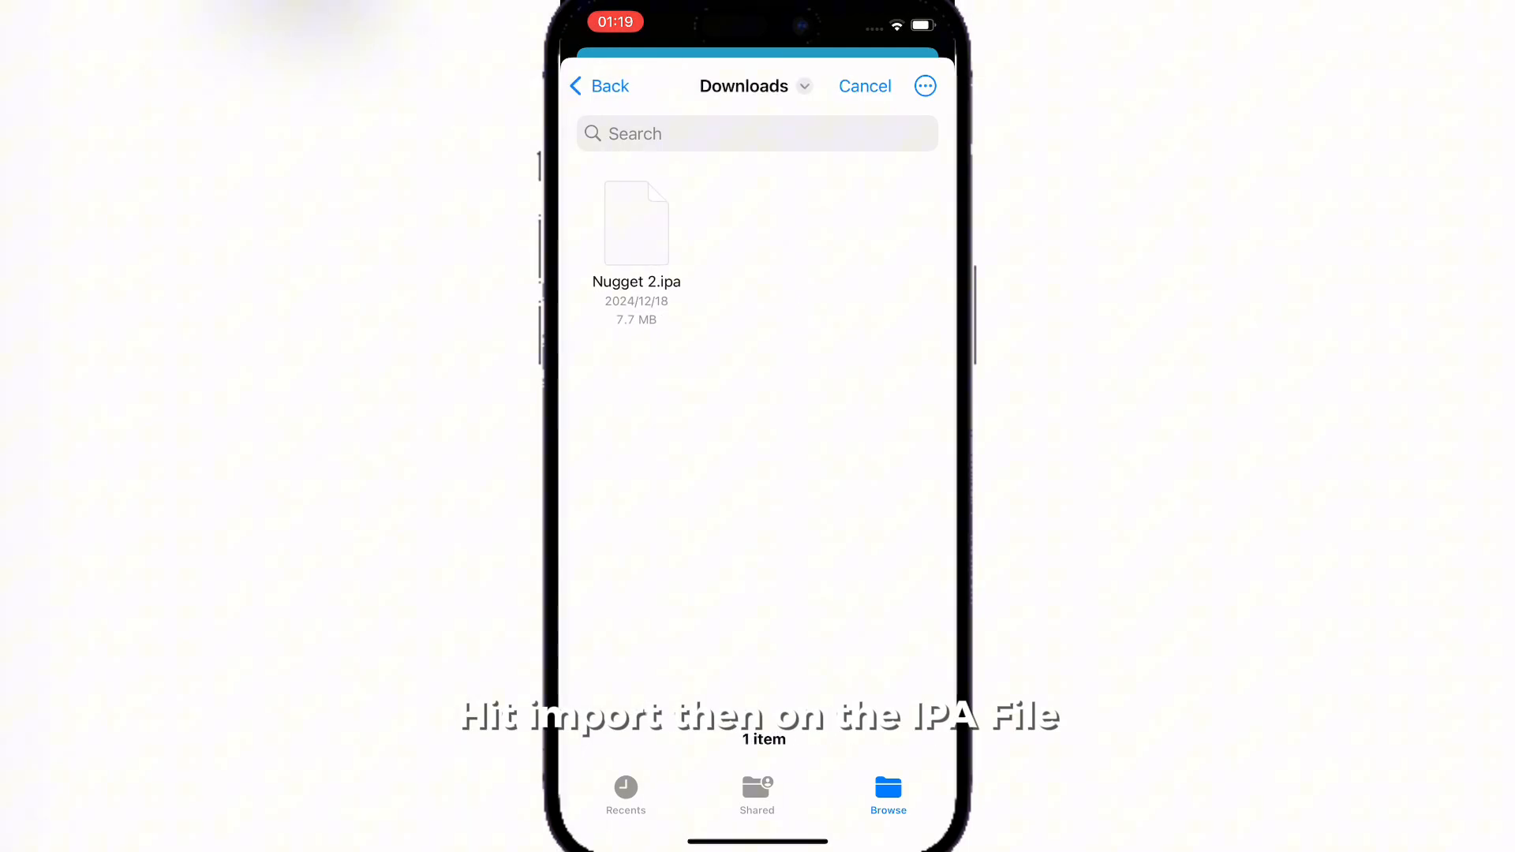
- Import Nugget 2.ipa from Downloads into ESign's app library
click(636, 224)
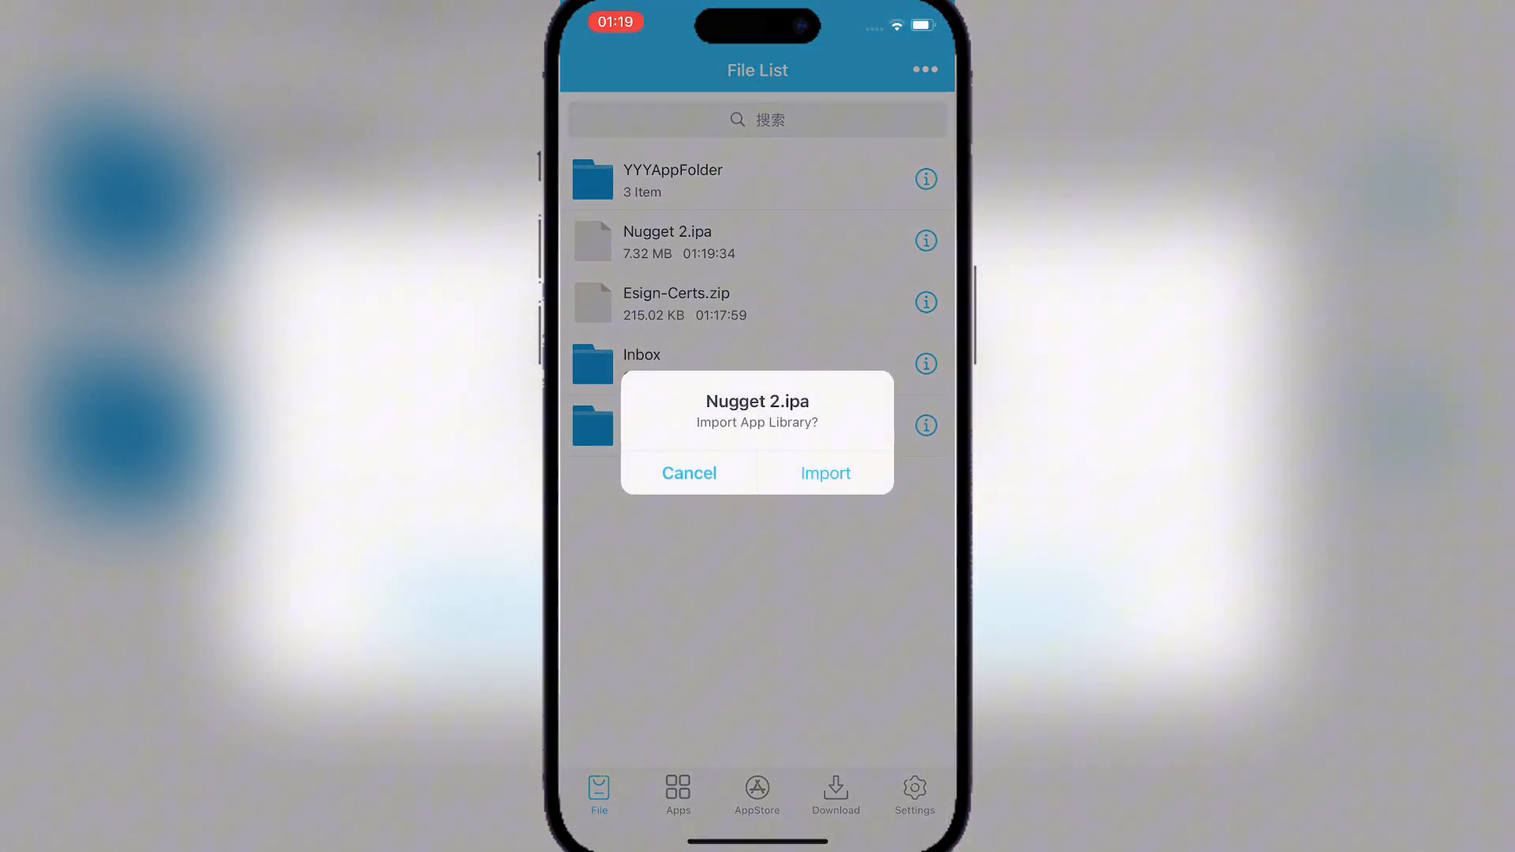
click(826, 472)
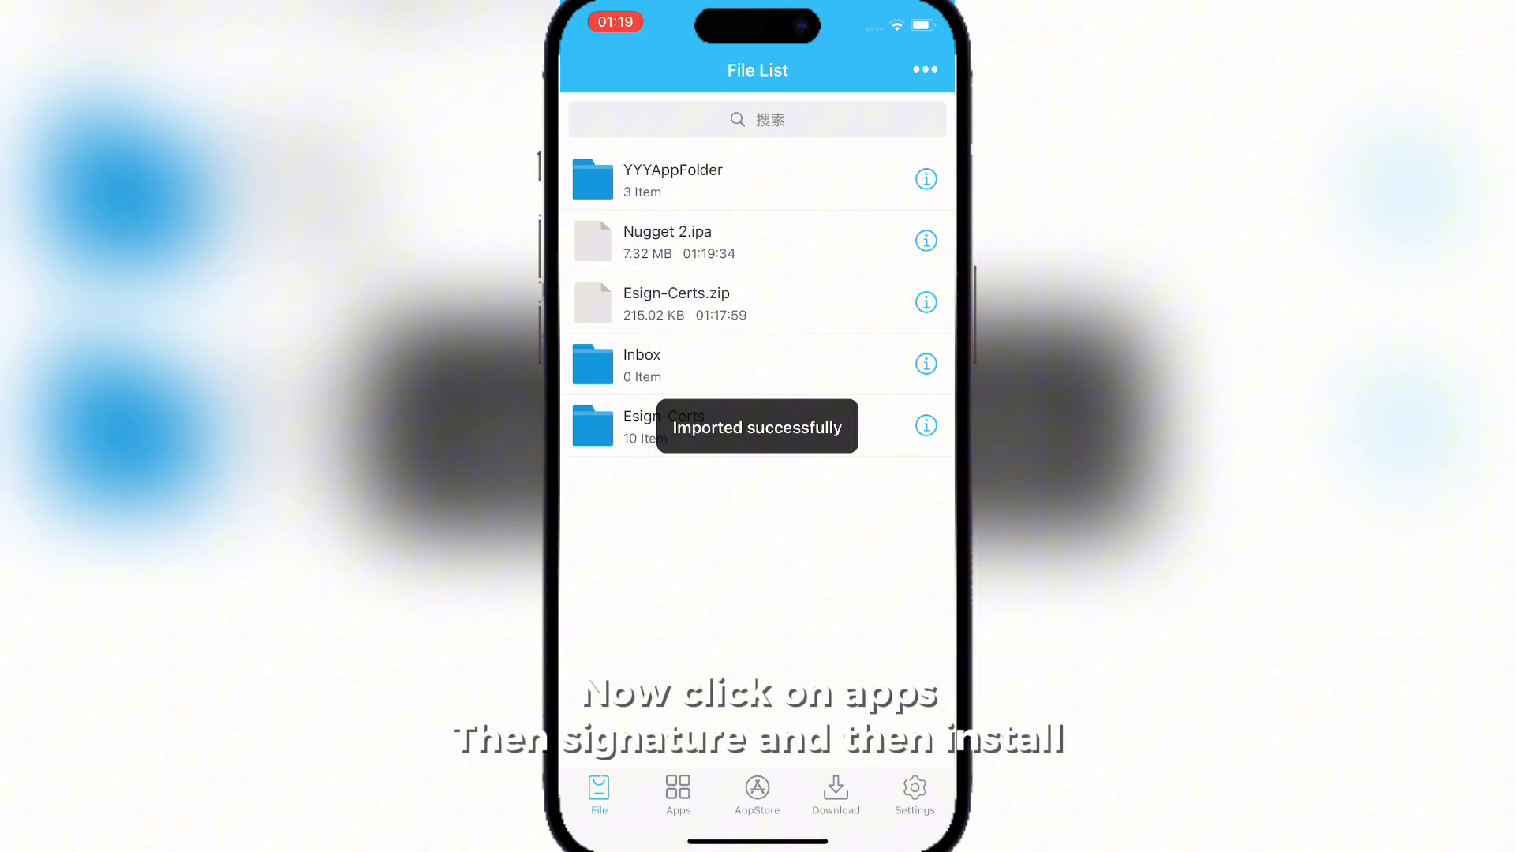
click(677, 792)
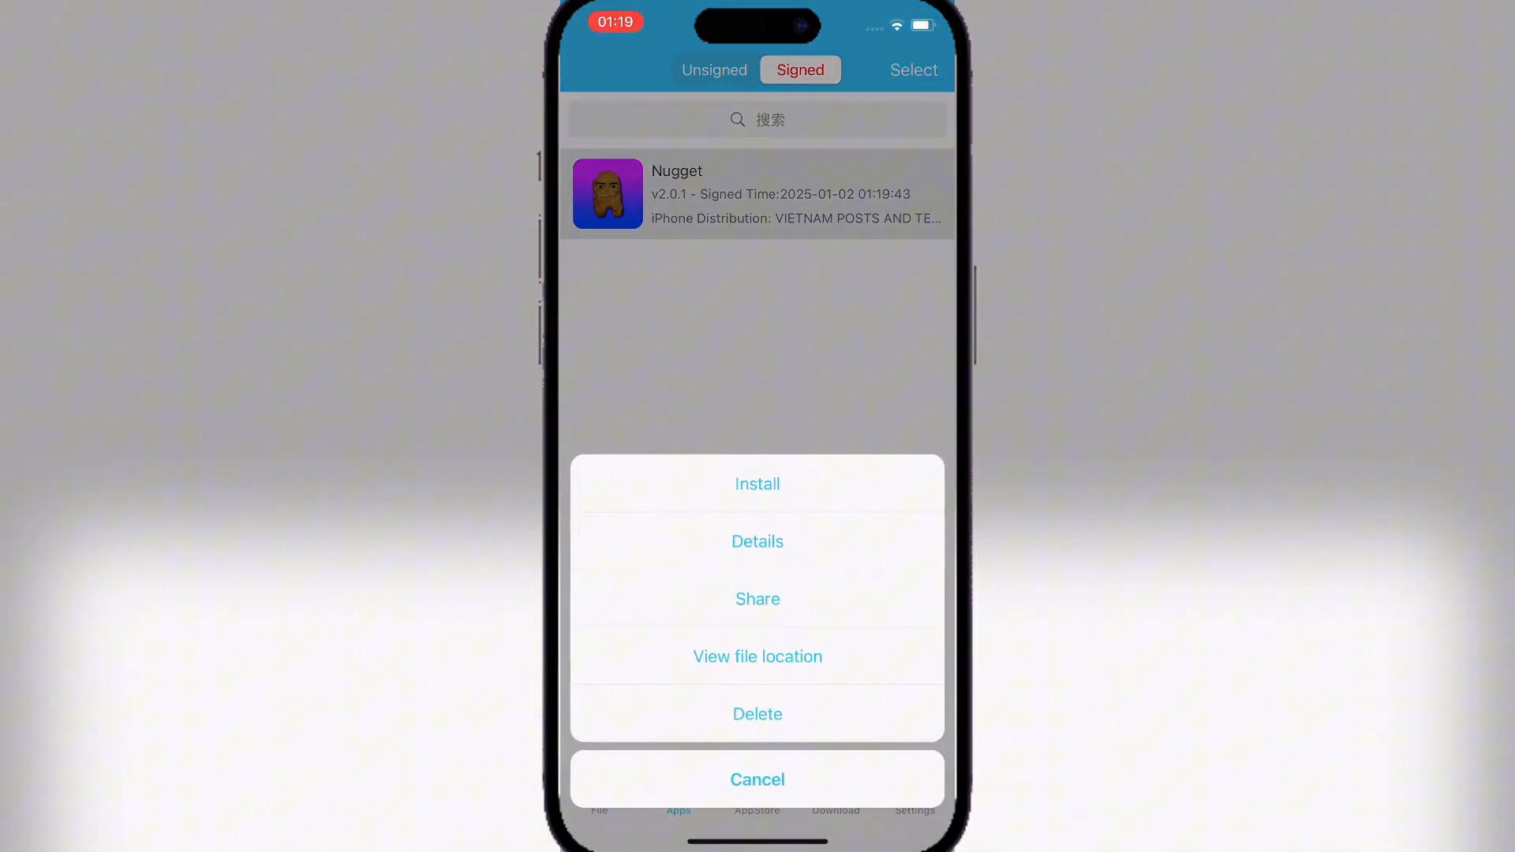
- Delete the old signed Nugget, re-sign the unsigned copy, and install it
click(757, 779)
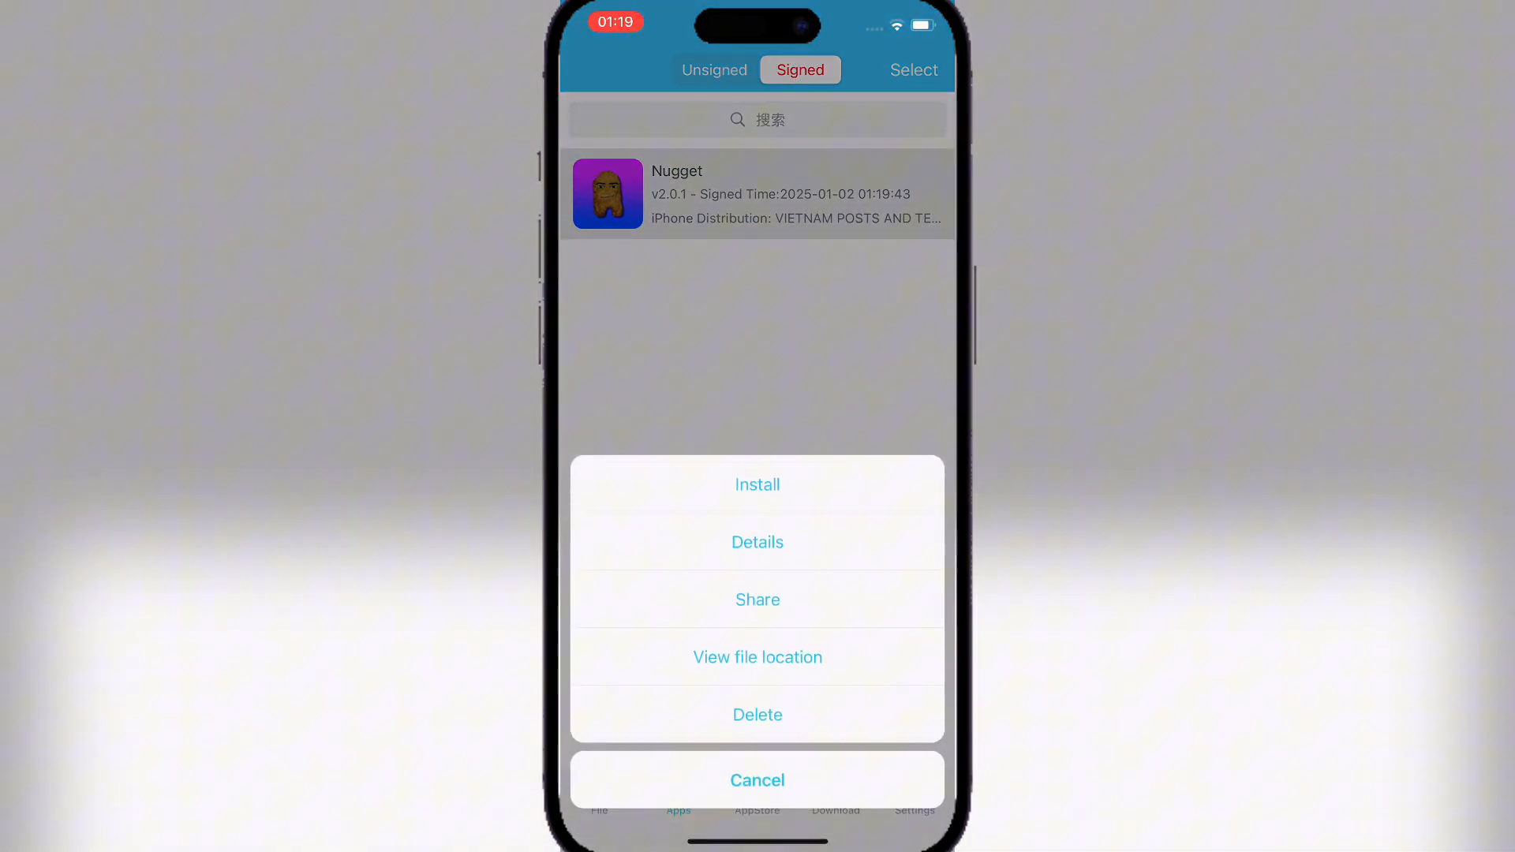
click(758, 780)
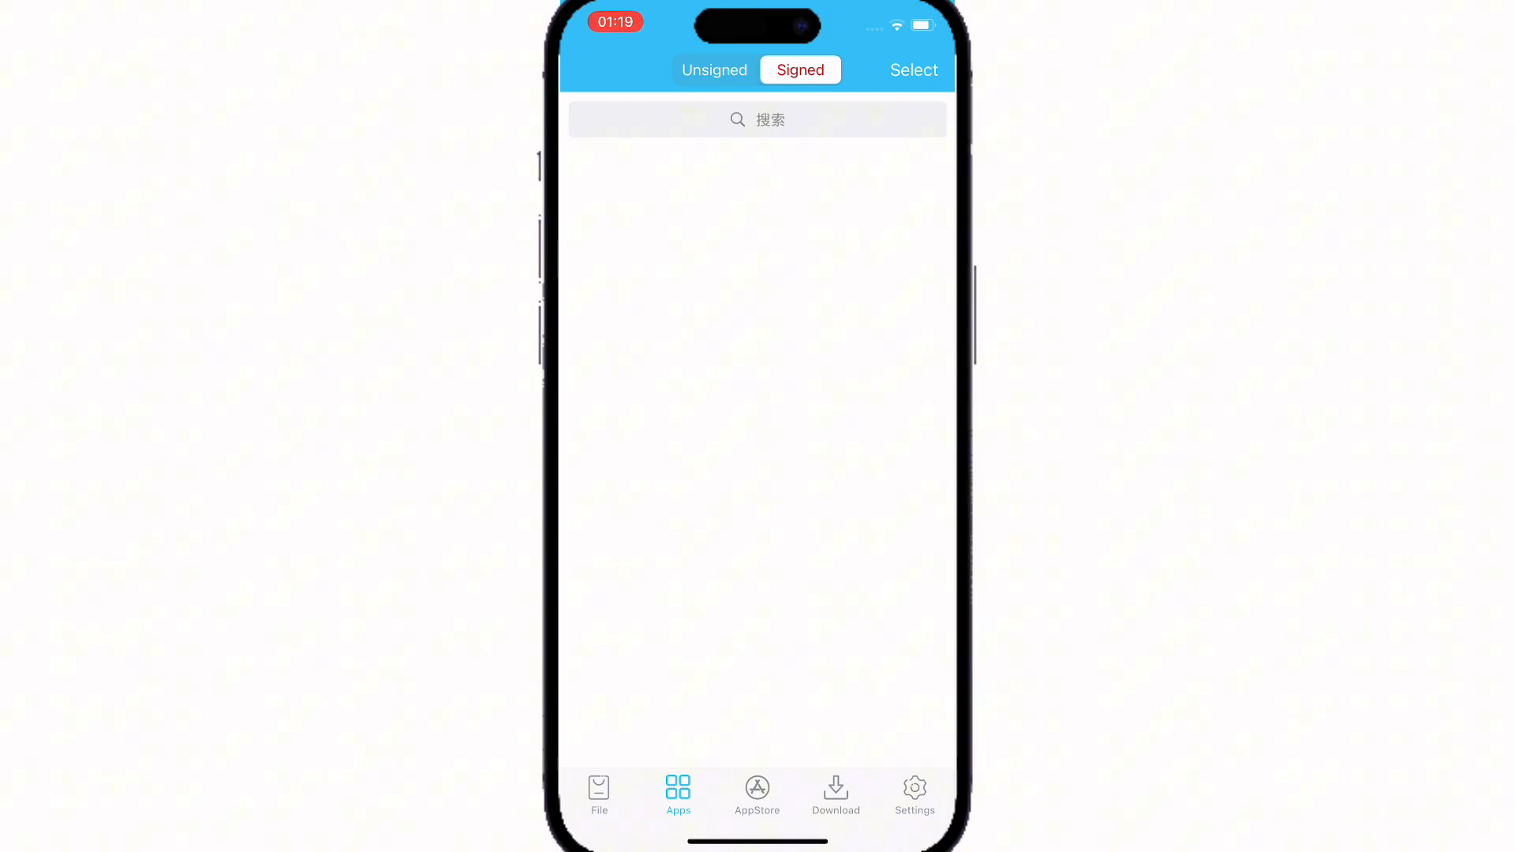
click(713, 70)
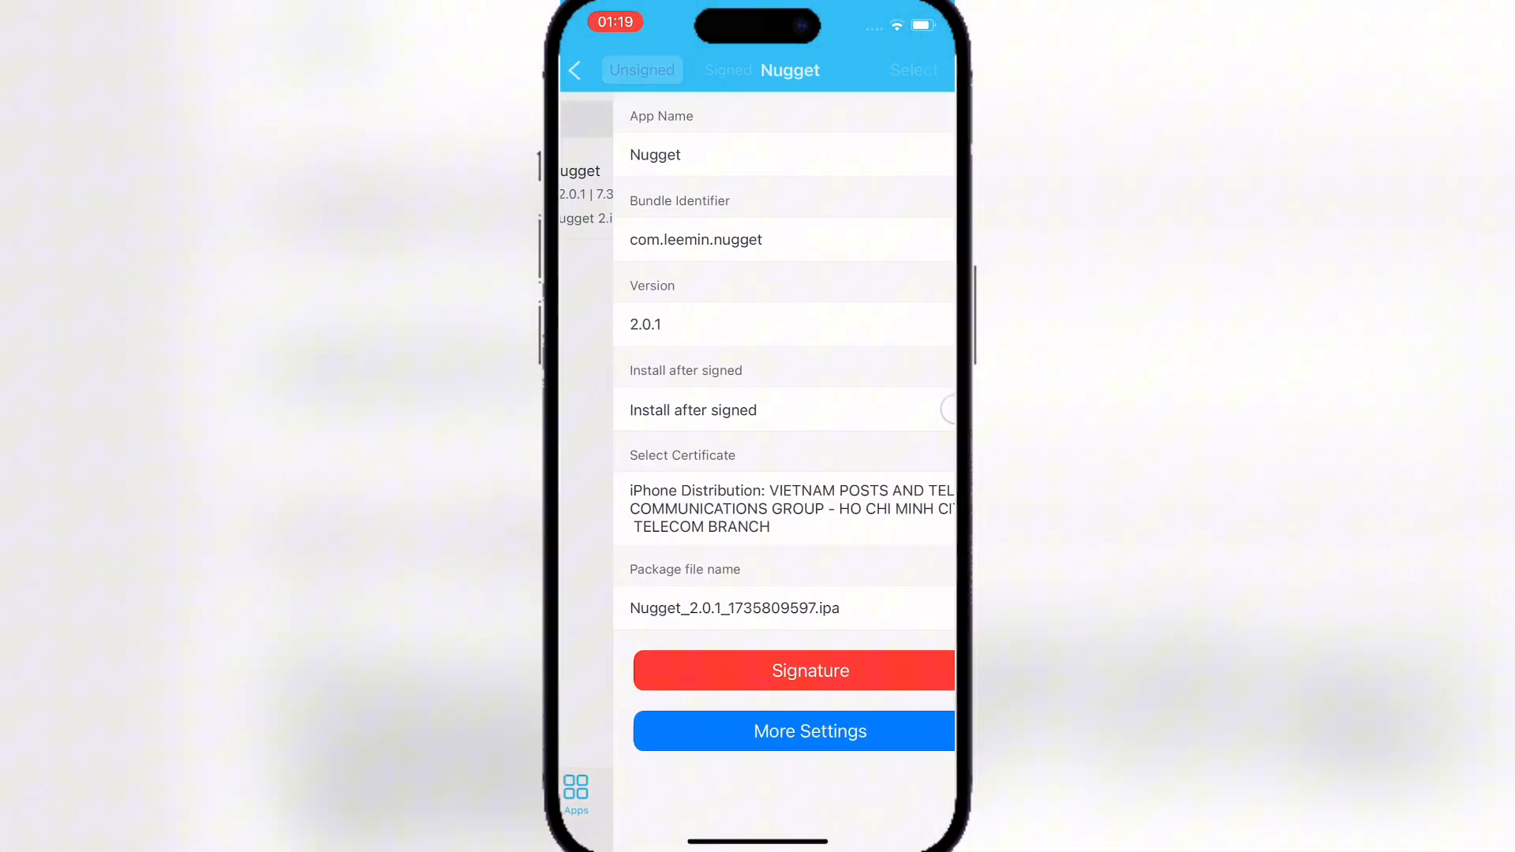
click(793, 671)
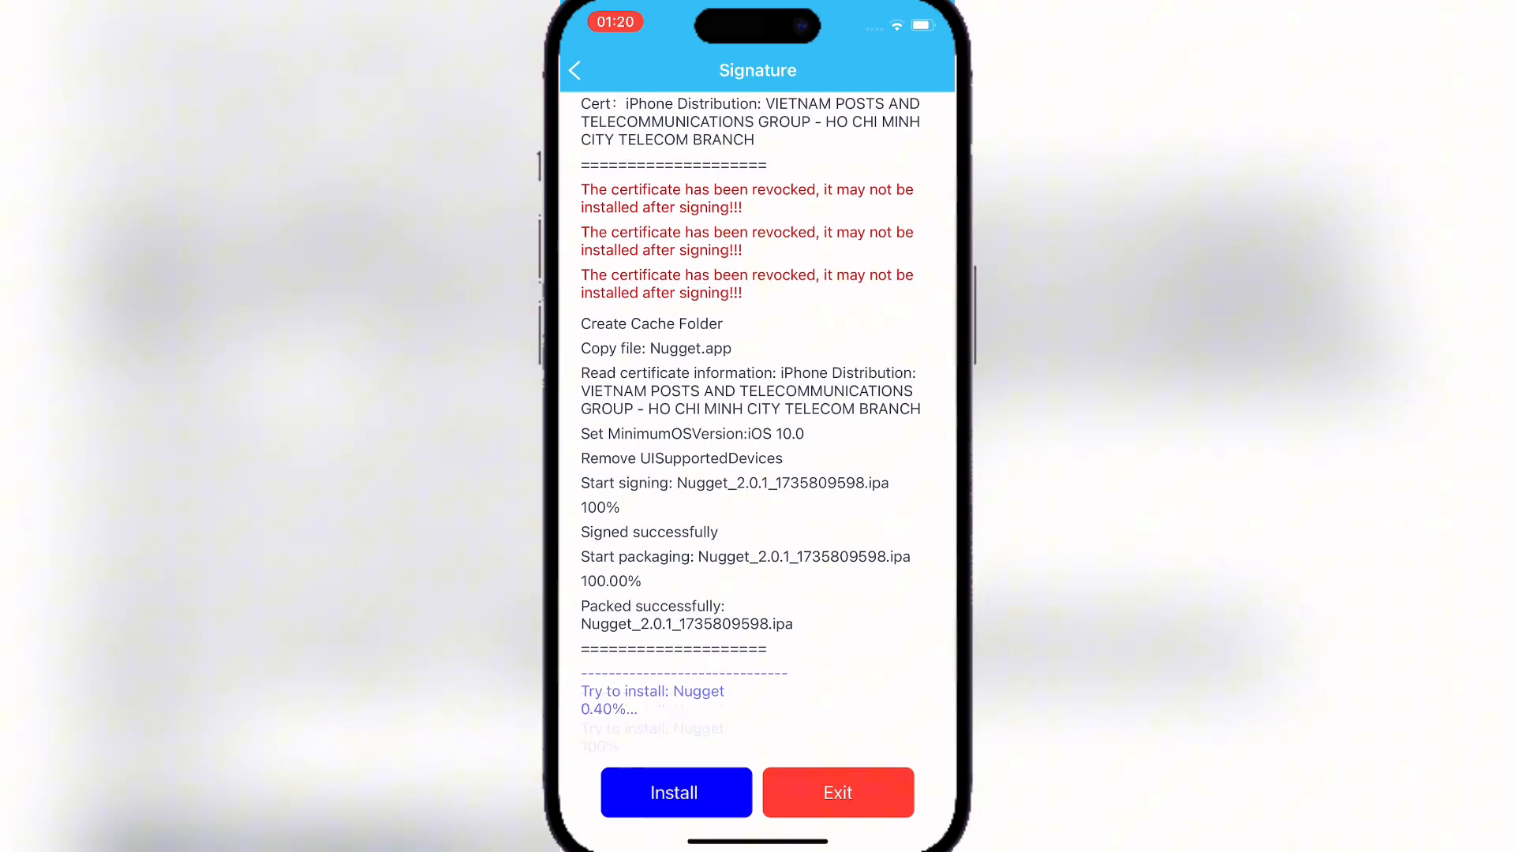
click(675, 792)
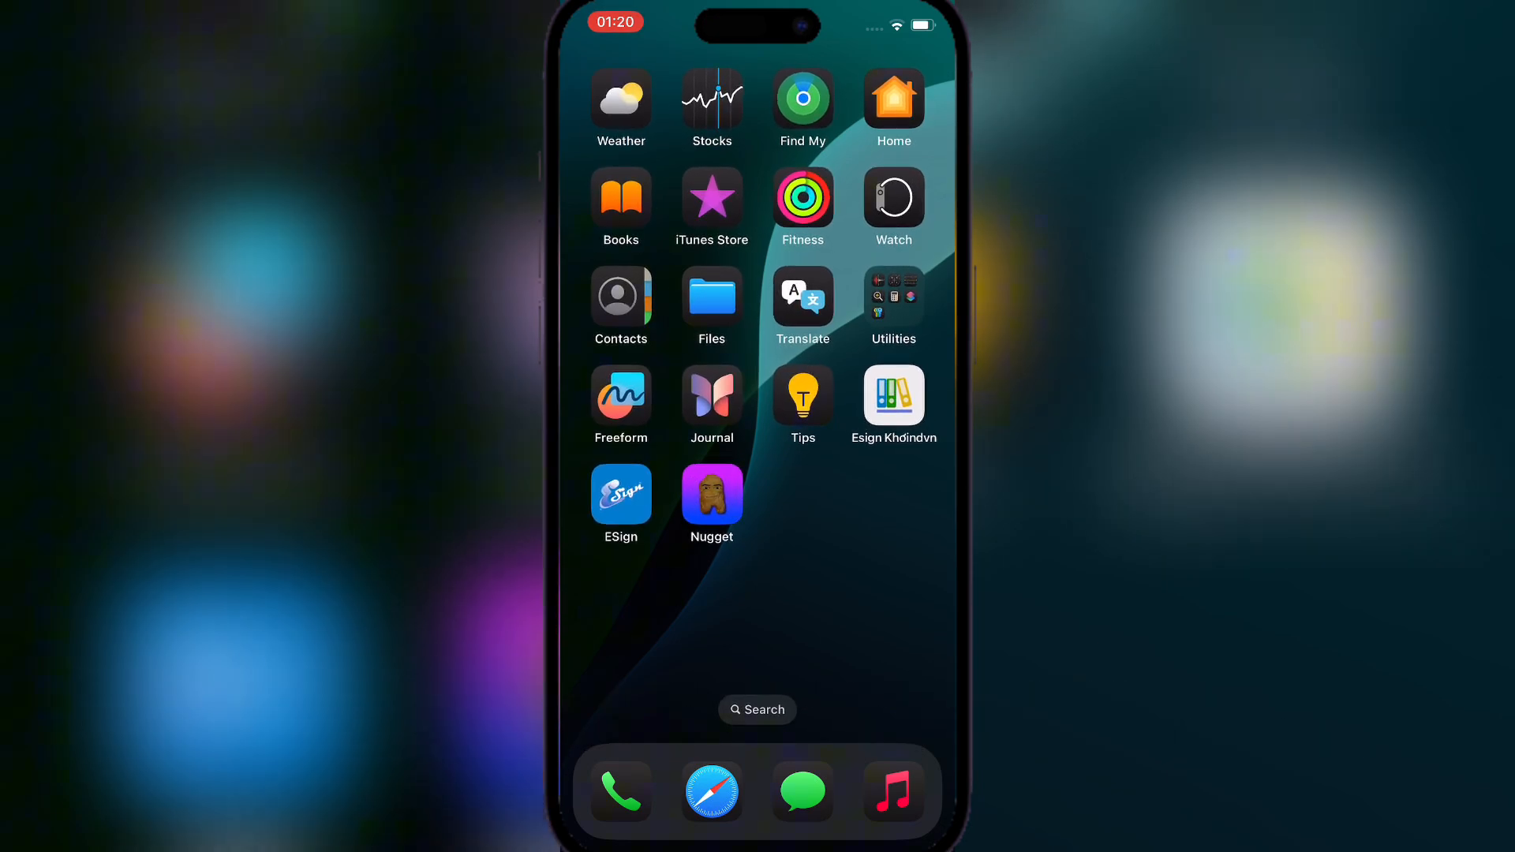
- Launch Nugget from its home-screen icon to reach its tweak options
click(711, 495)
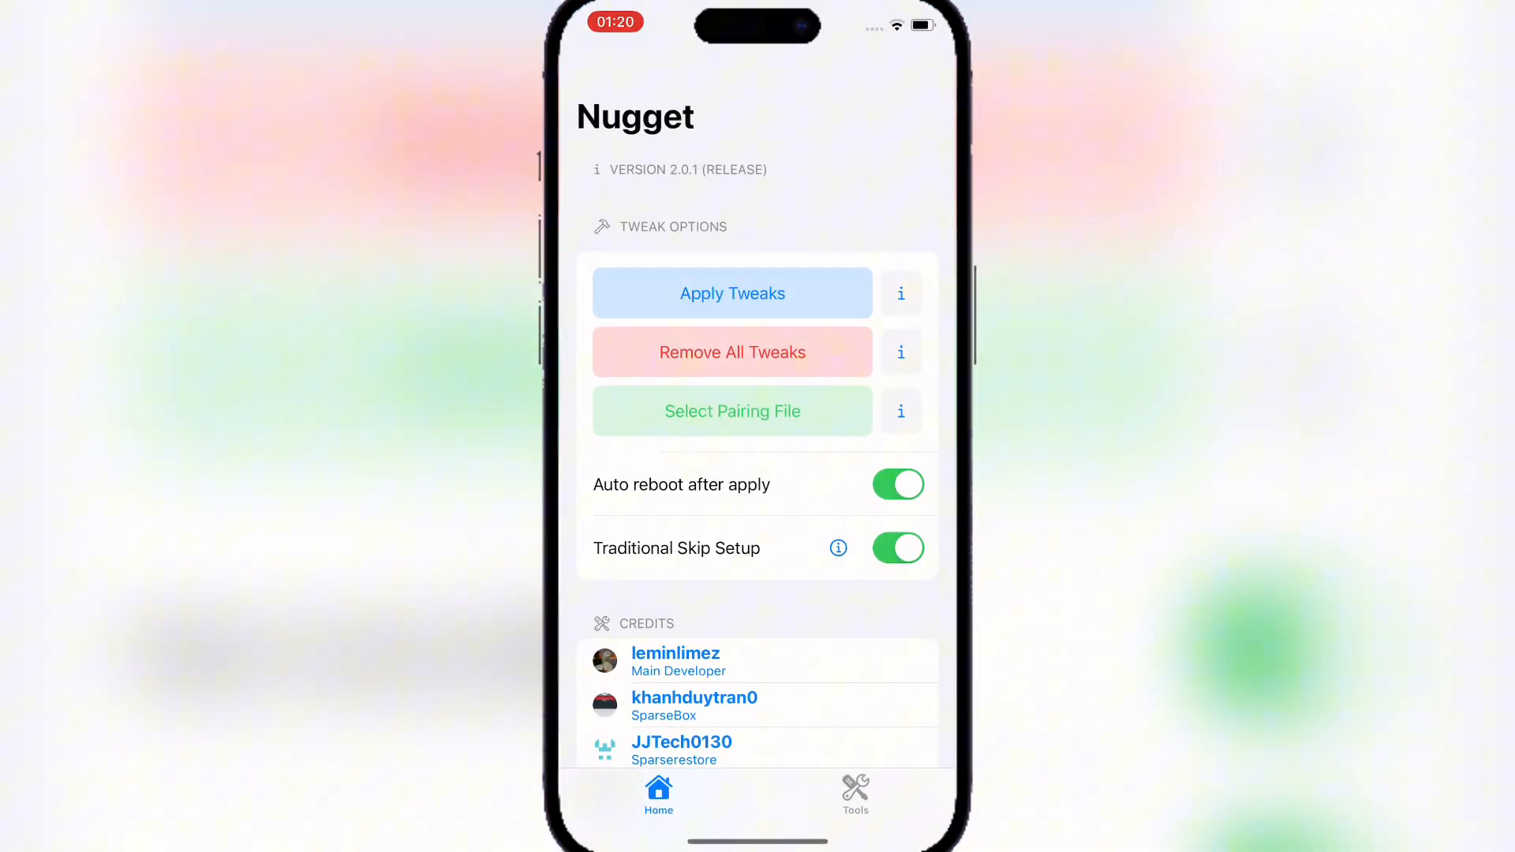